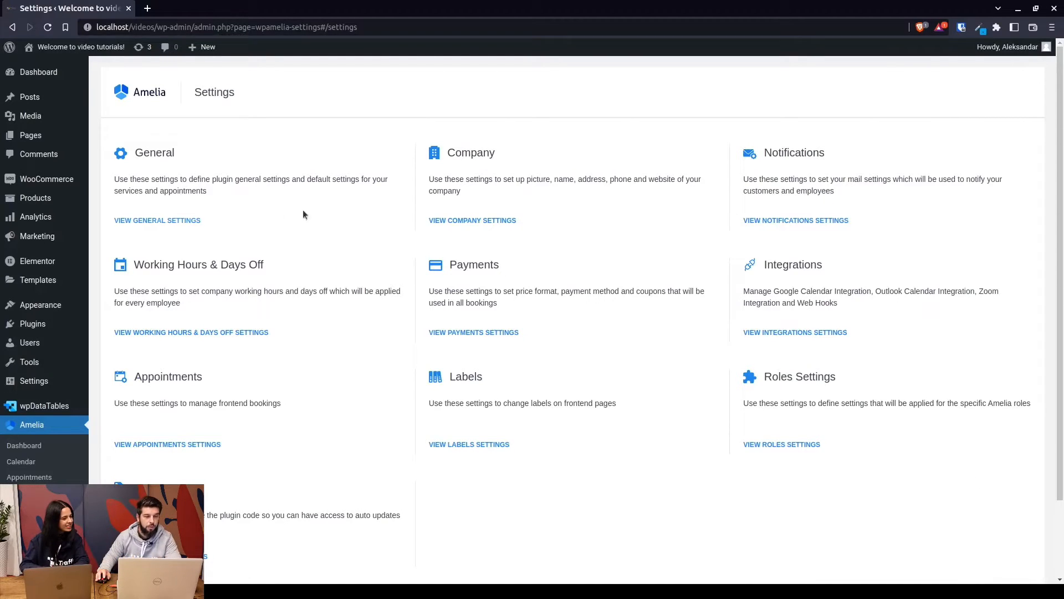
pyautogui.moveTo(171, 220)
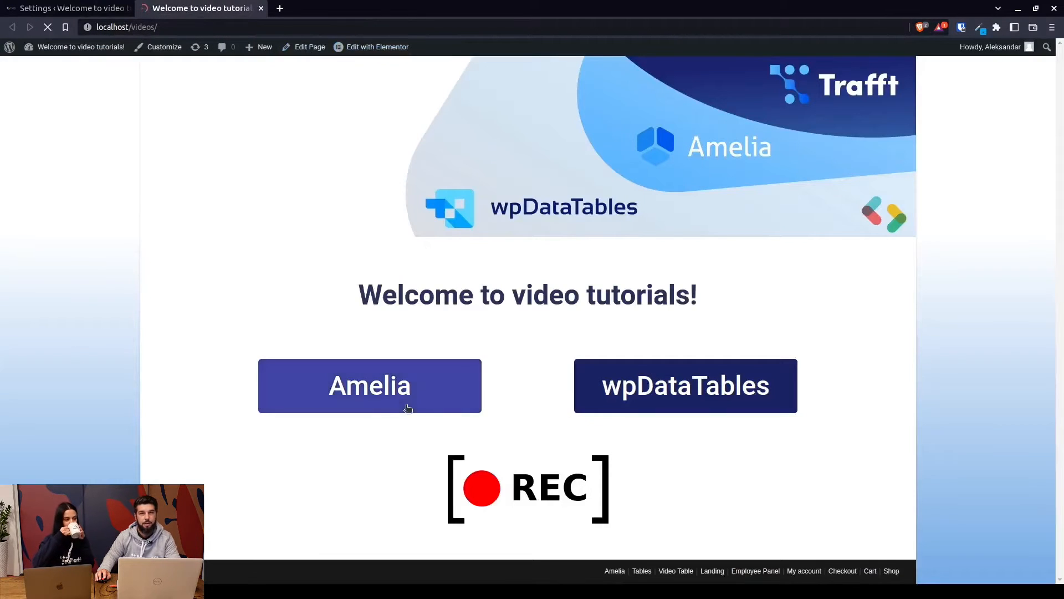
# - View the Amelia booking form on the site, then return to the Services admin page
pyautogui.click(369, 385)
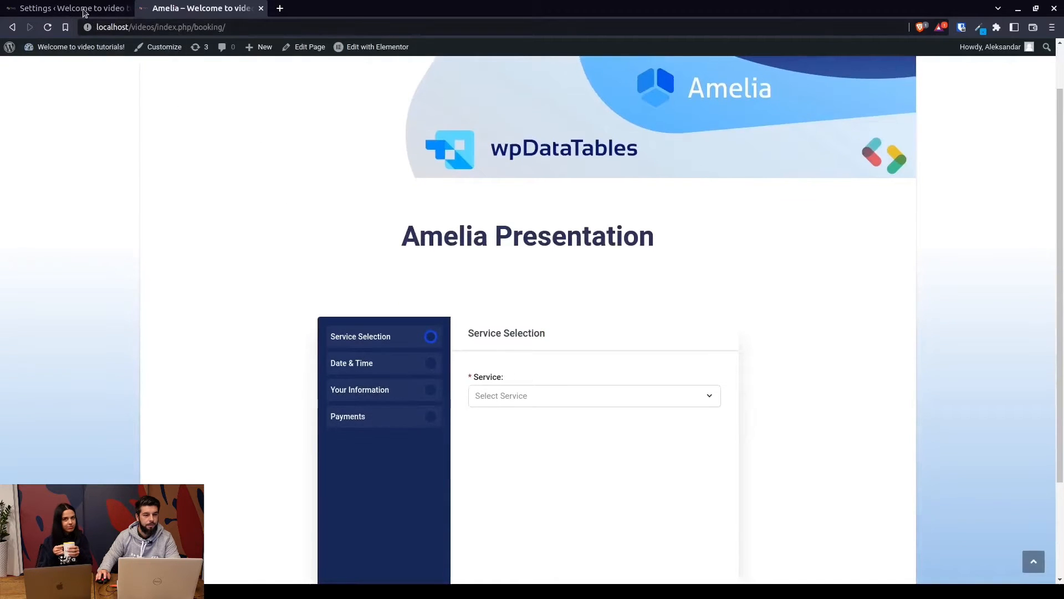
pyautogui.click(68, 8)
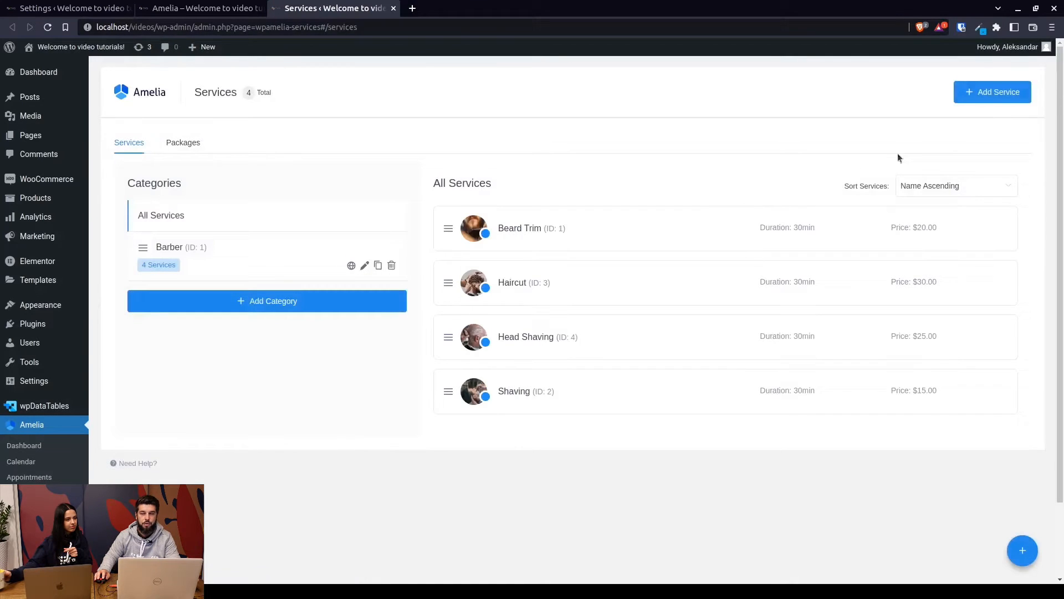
# - Start a service draft named 'Example' and review its Duration options
pyautogui.click(991, 92)
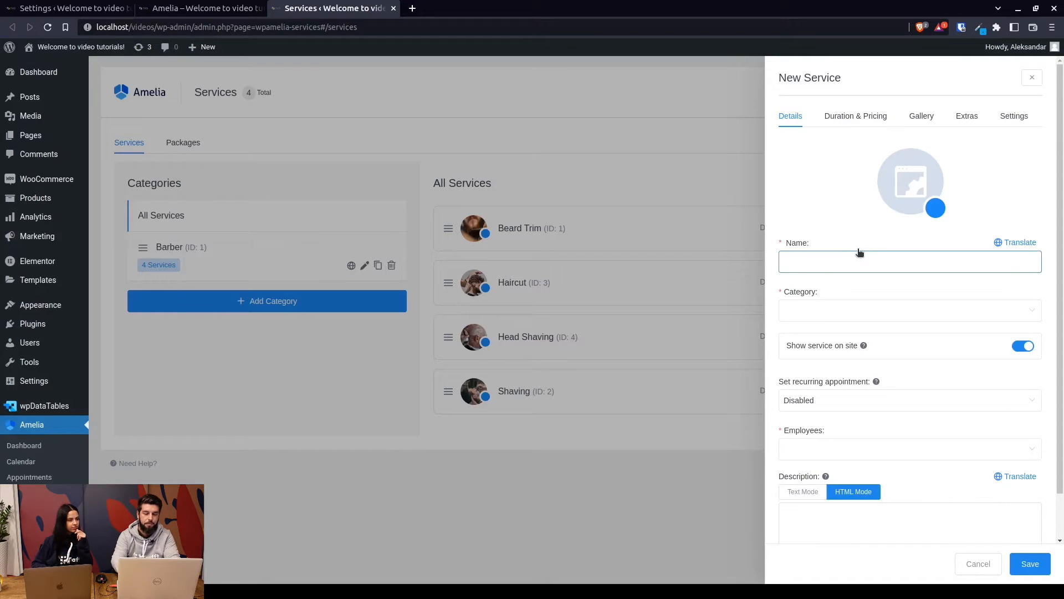
pyautogui.write('Example')
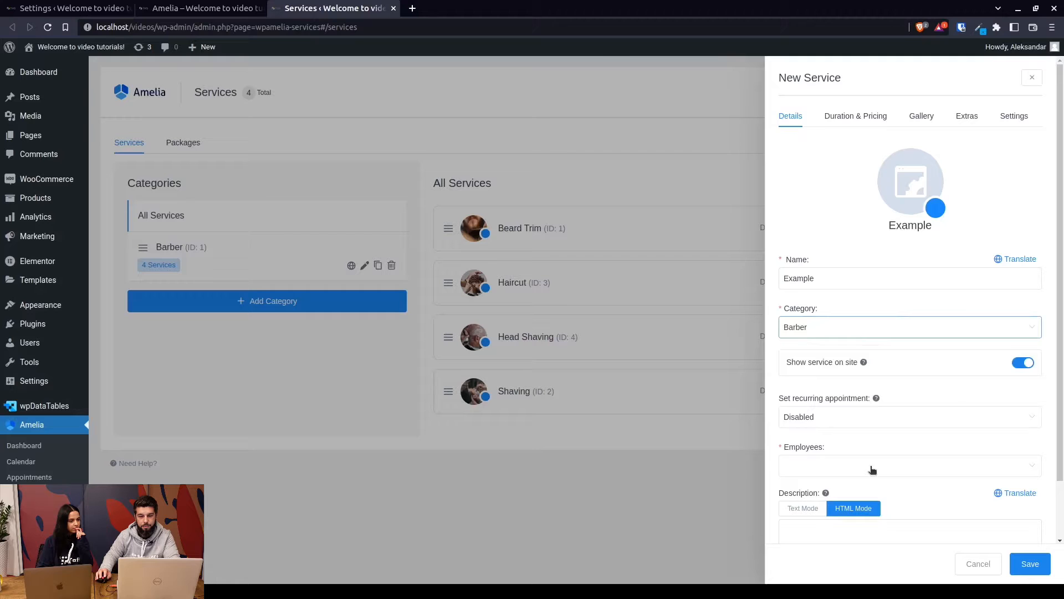
pyautogui.click(908, 465)
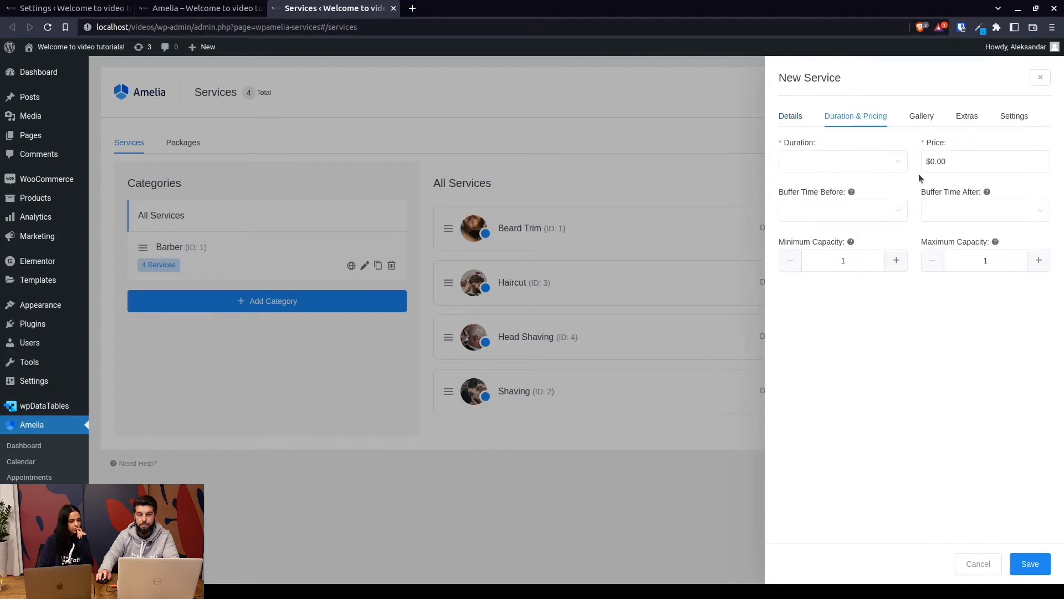
pyautogui.click(841, 160)
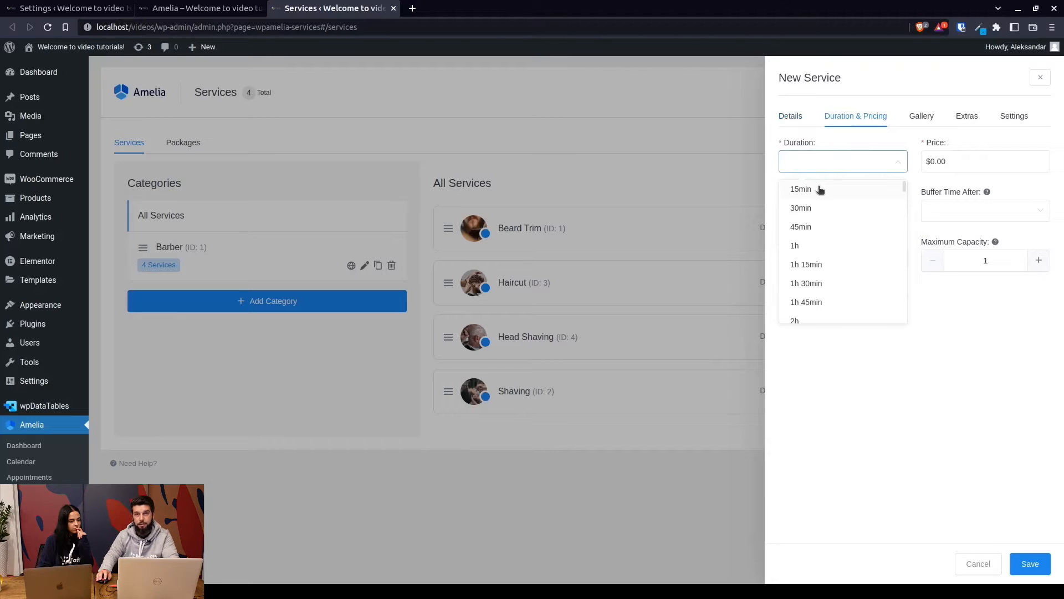
pyautogui.moveTo(819, 194)
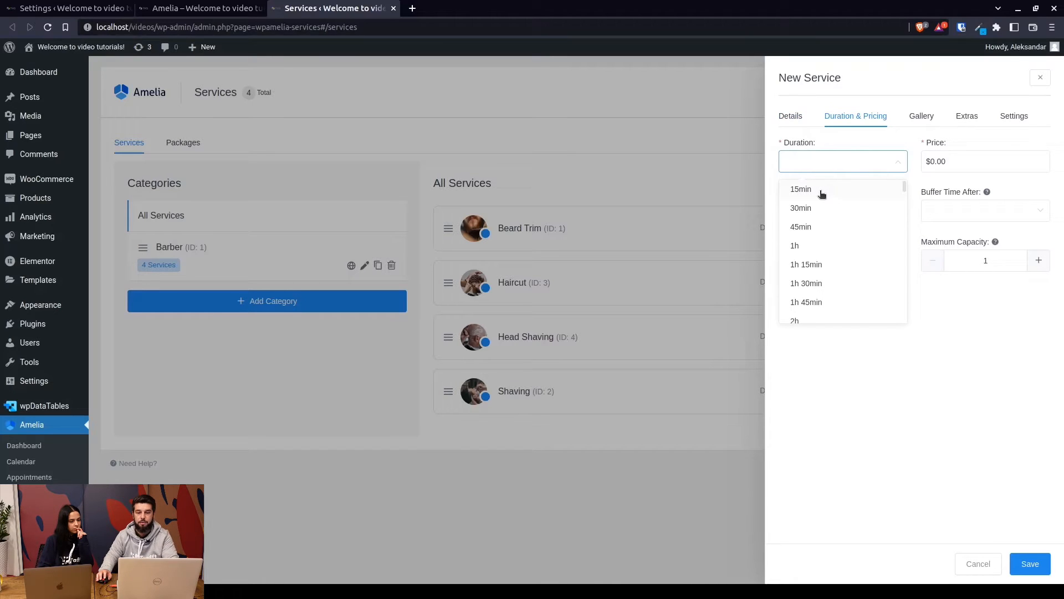
pyautogui.click(843, 161)
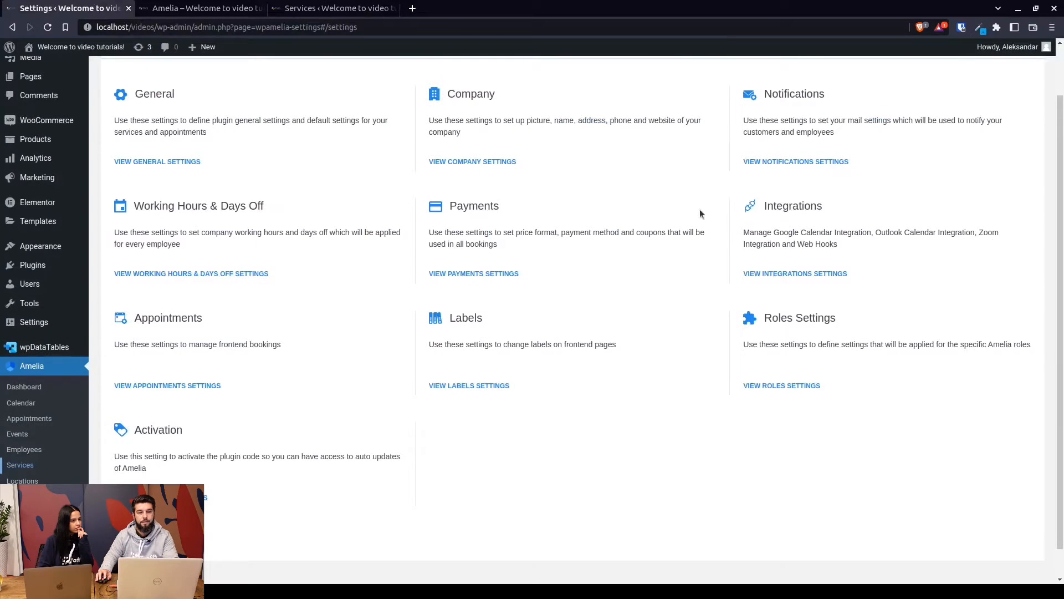
# - Set Default Time Slot Step to 1min, comparing against the service Duration list
pyautogui.scroll(3)
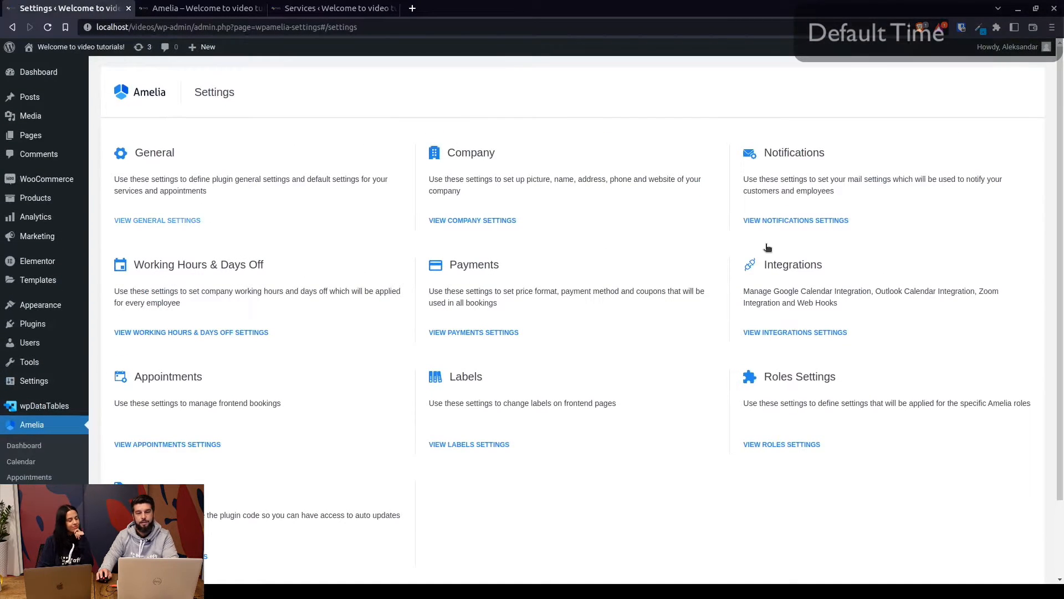
pyautogui.click(157, 220)
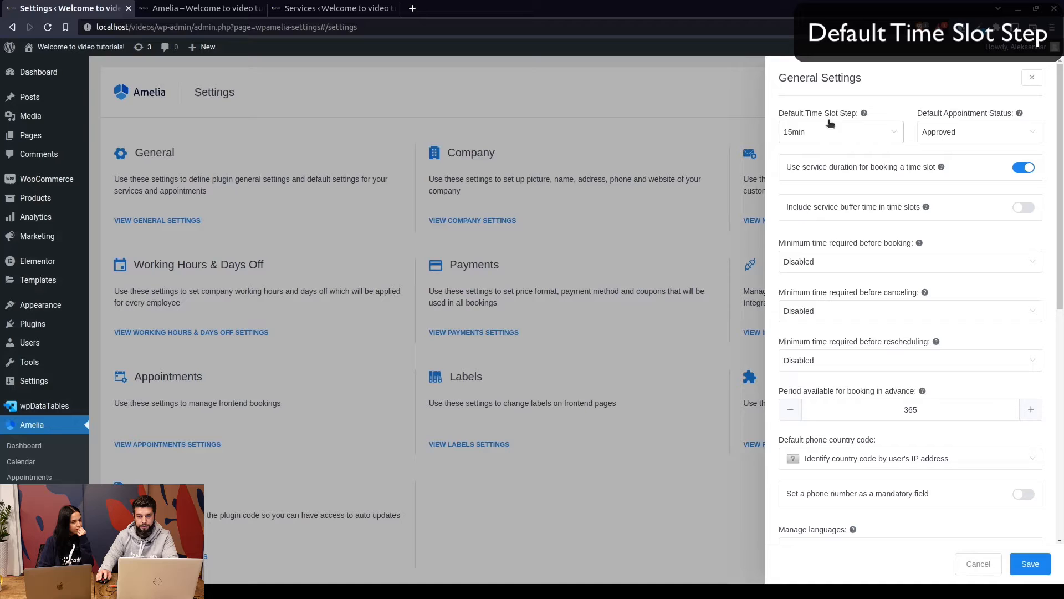
pyautogui.click(840, 132)
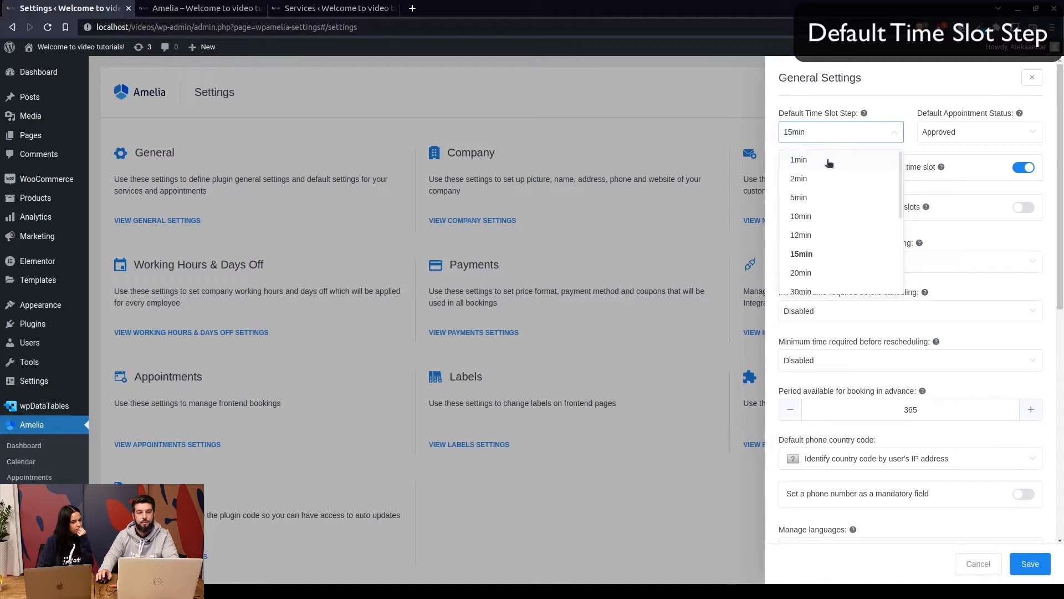
pyautogui.click(332, 8)
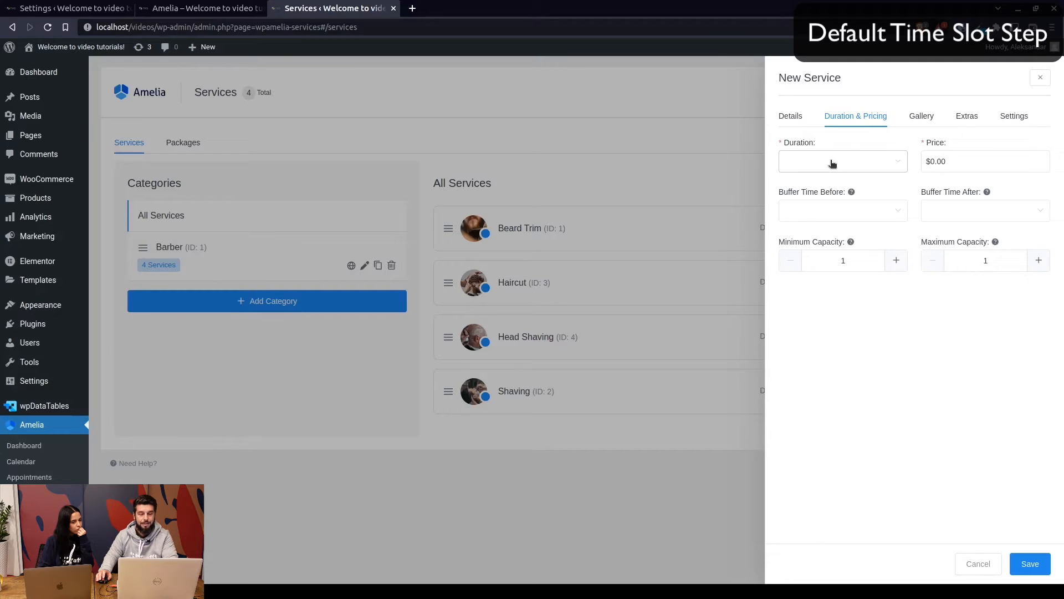
pyautogui.moveTo(841, 159)
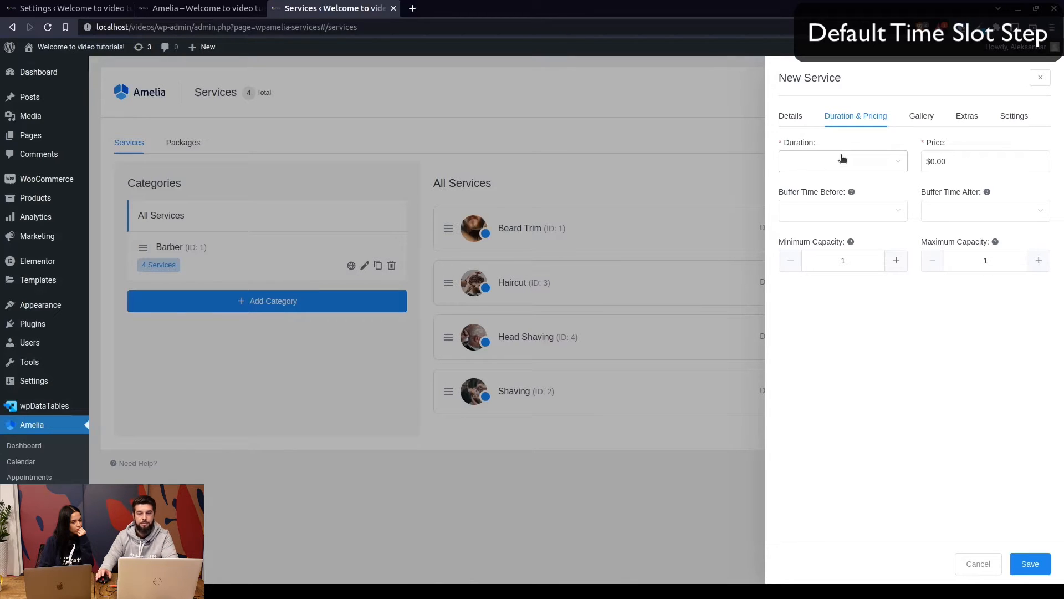
pyautogui.click(841, 160)
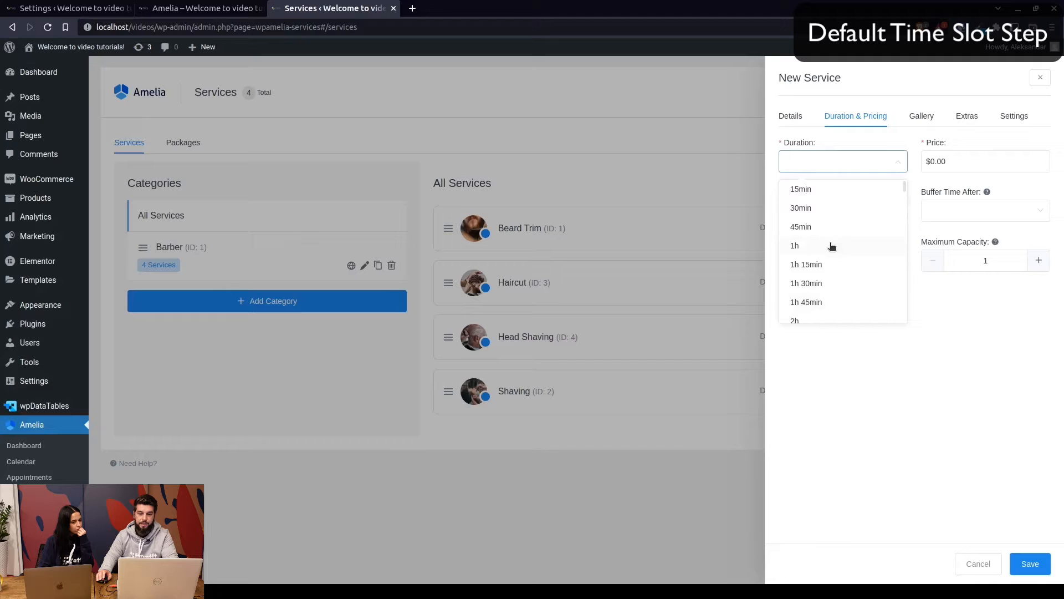
pyautogui.moveTo(830, 197)
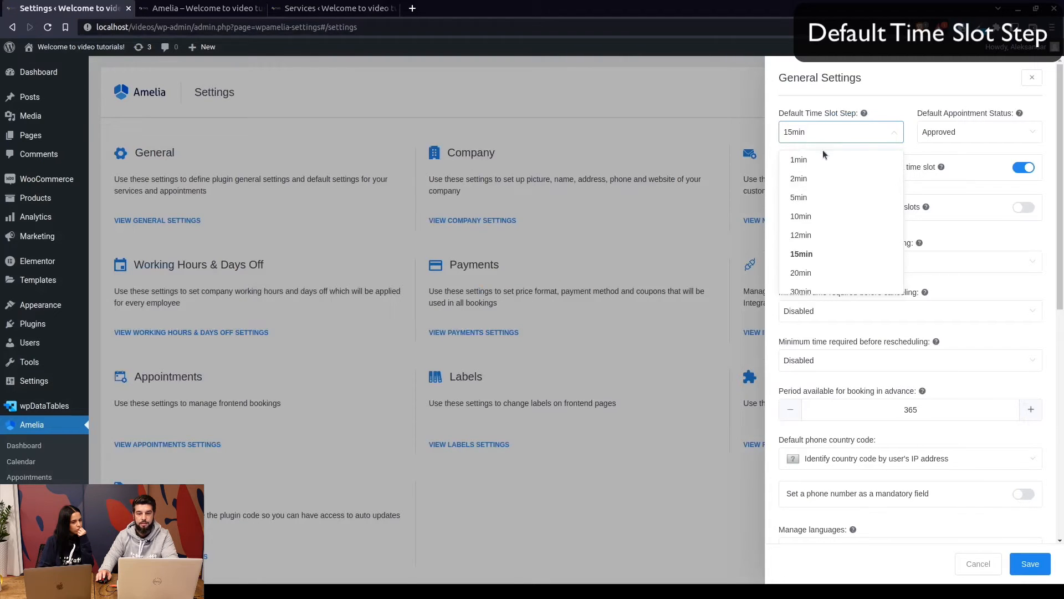
pyautogui.click(798, 159)
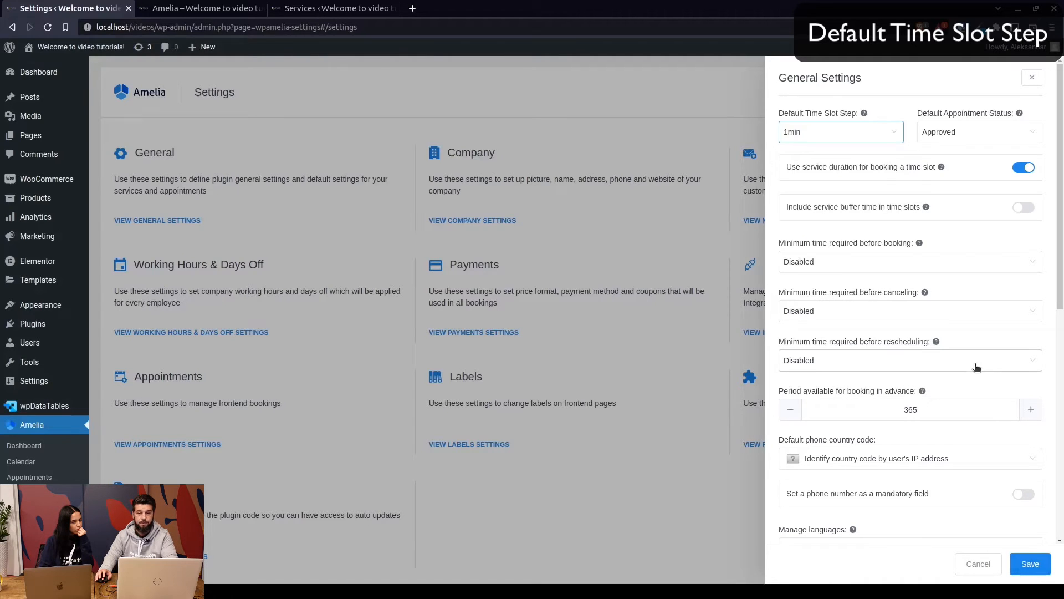
pyautogui.moveTo(964, 350)
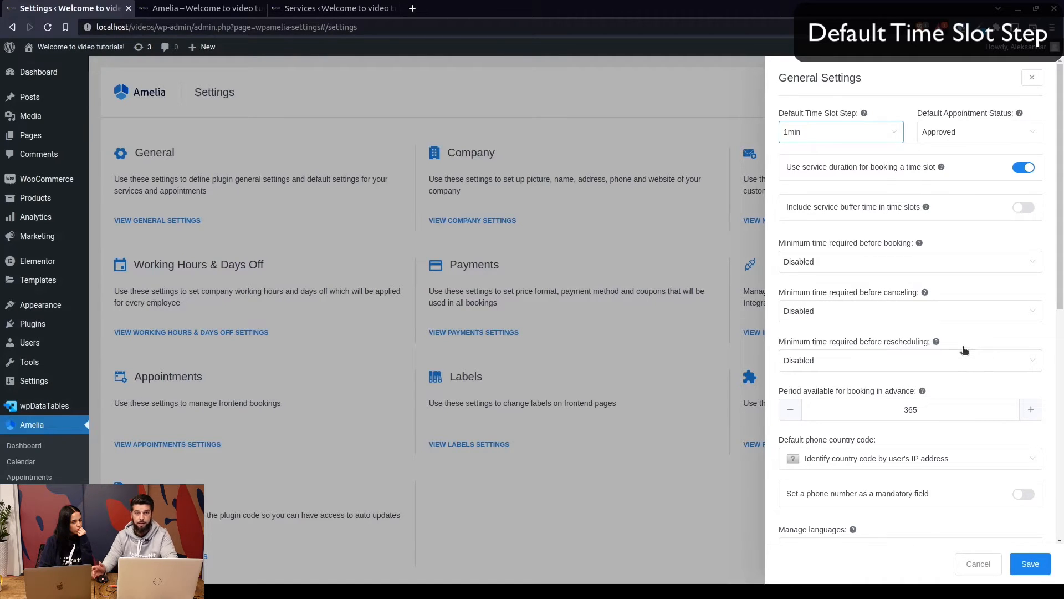
pyautogui.moveTo(935, 323)
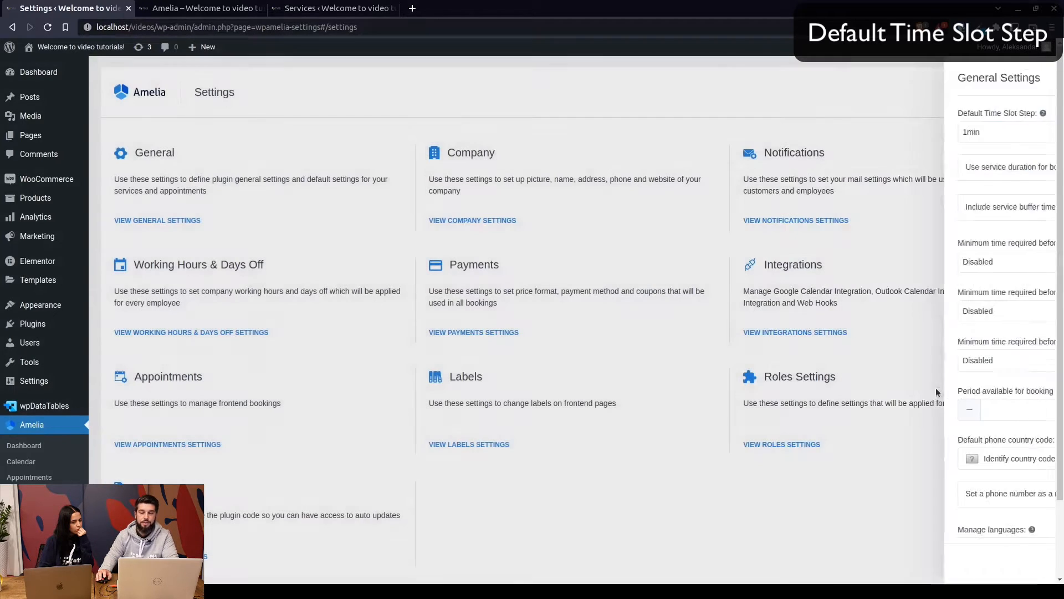
# - Open Beard Trim and confirm its Duration list runs in 1-minute steps up to 24h
pyautogui.click(333, 8)
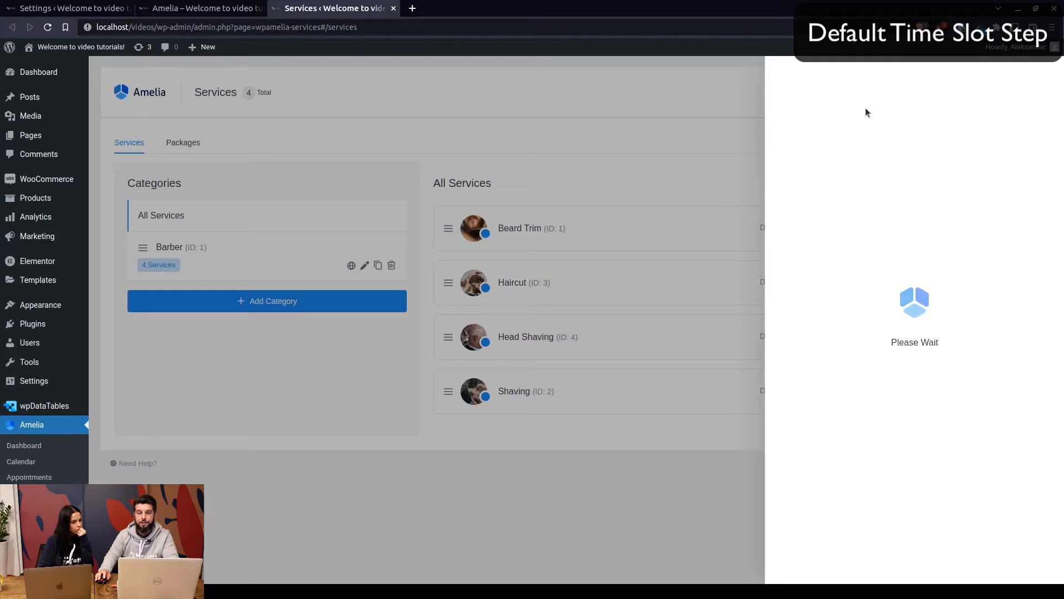
pyautogui.click(519, 228)
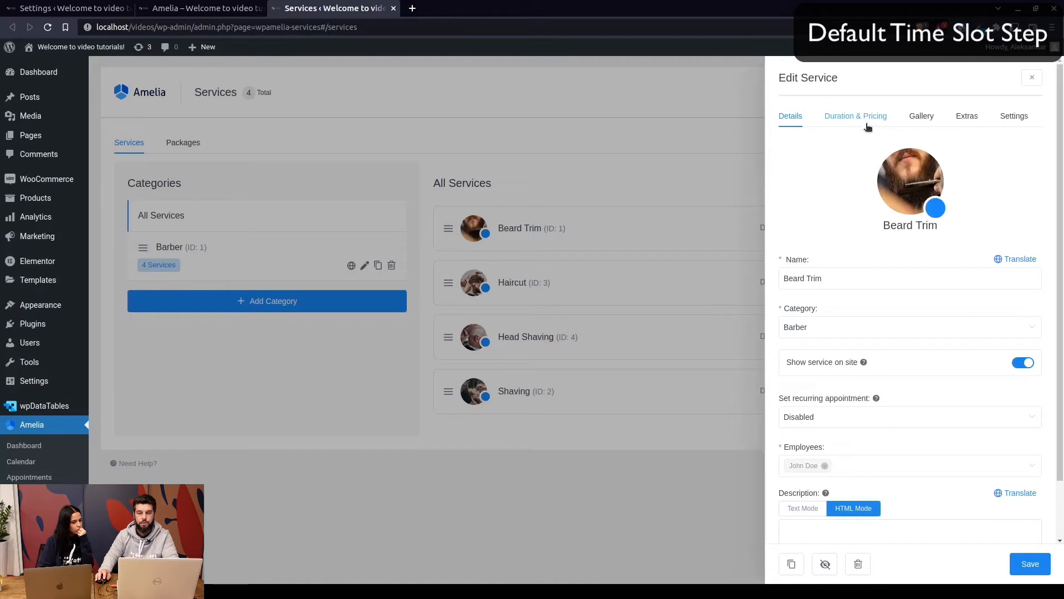
pyautogui.click(855, 115)
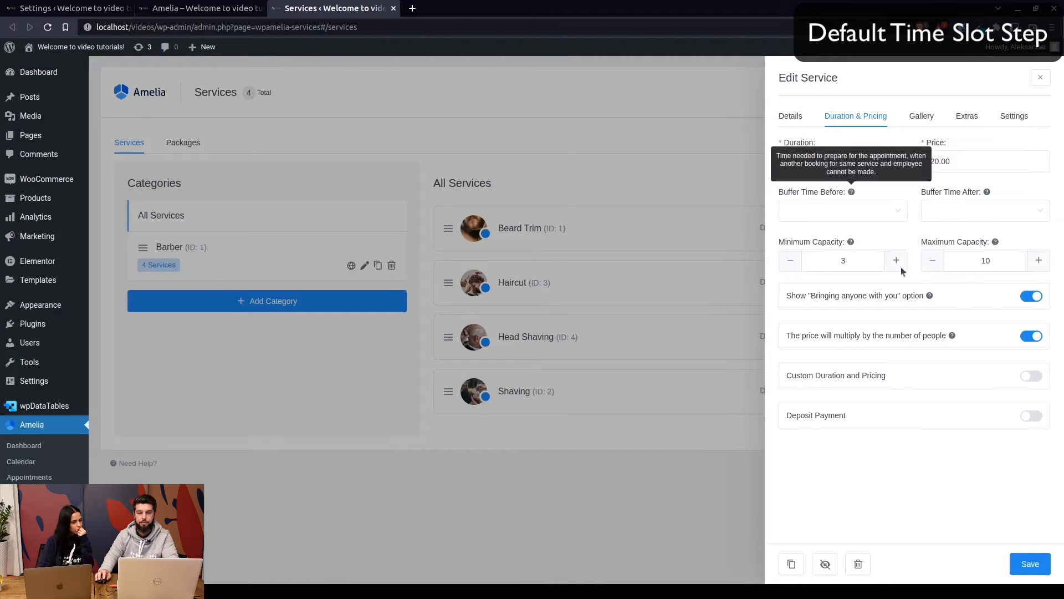
pyautogui.click(842, 161)
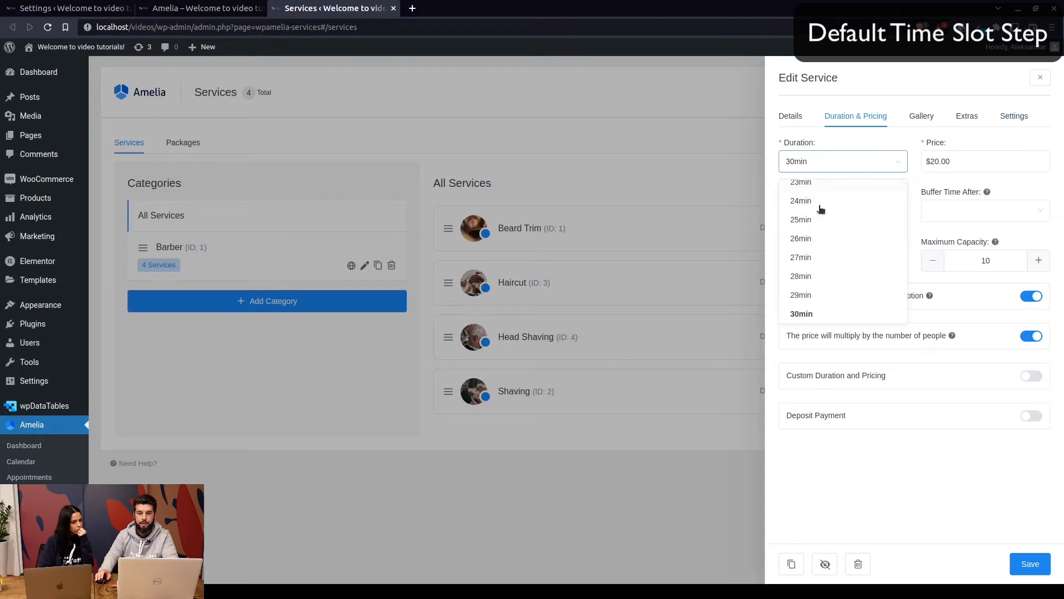
pyautogui.scroll(3)
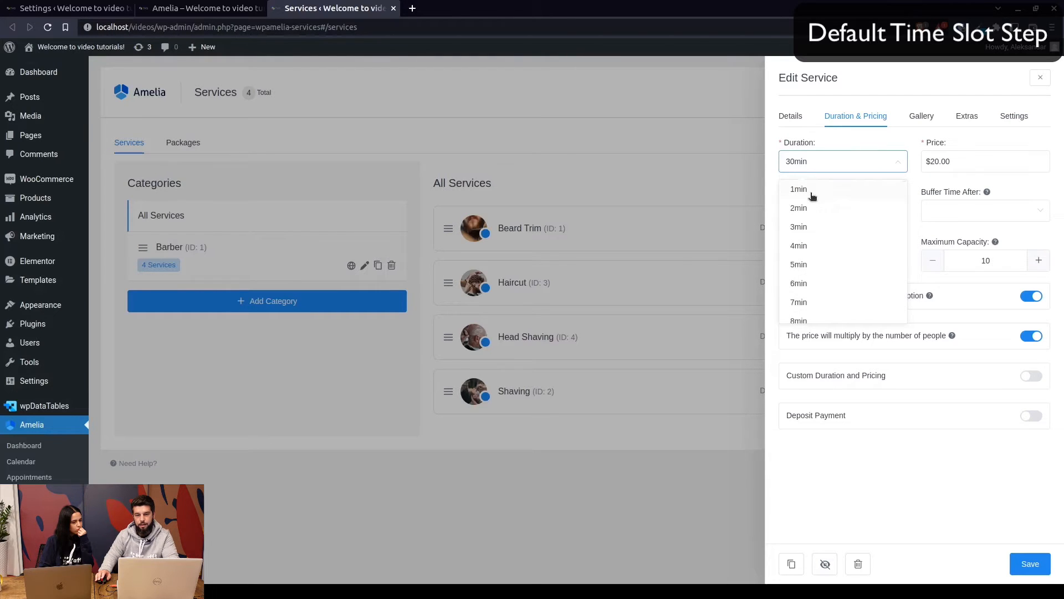
pyautogui.scroll(-3)
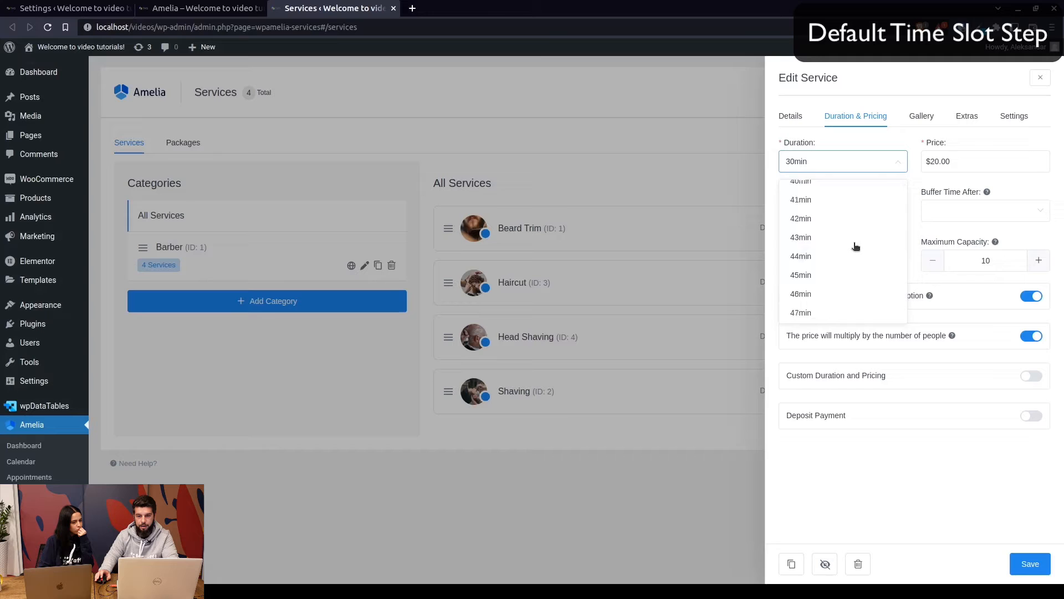
pyautogui.scroll(-3)
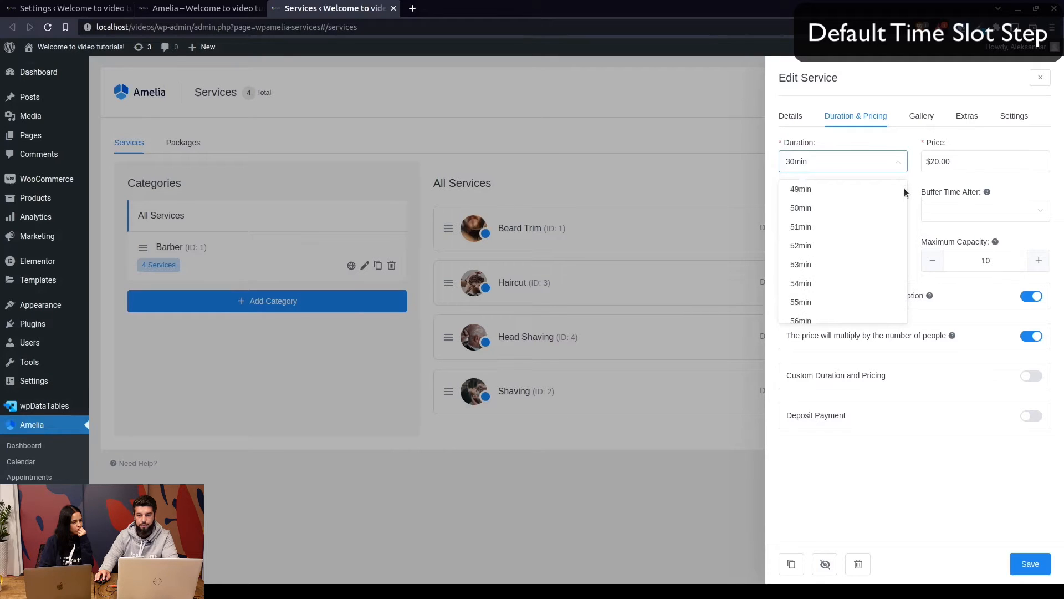
pyautogui.scroll(-3)
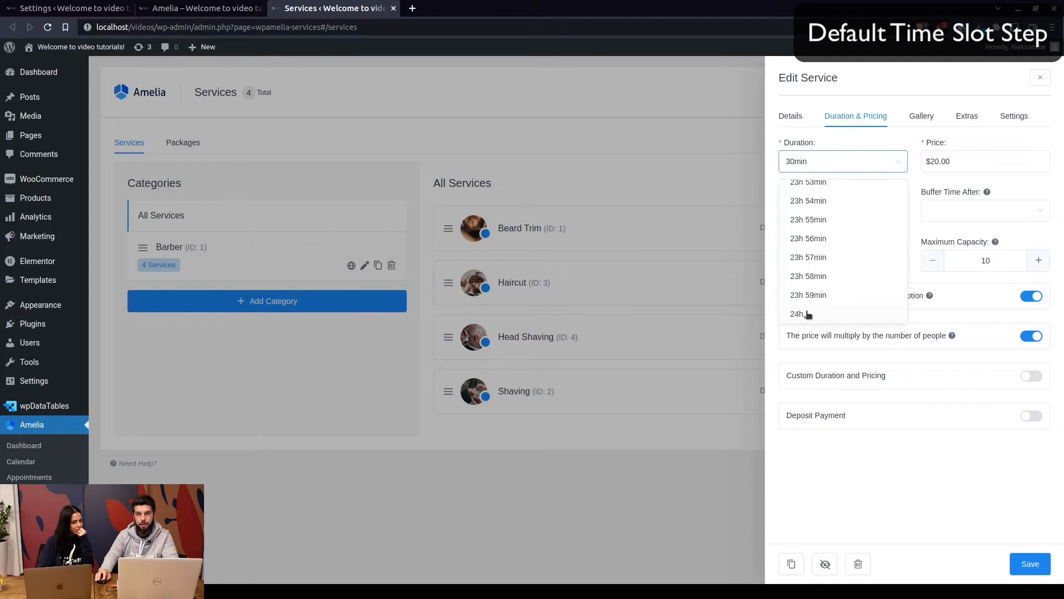
pyautogui.click(67, 8)
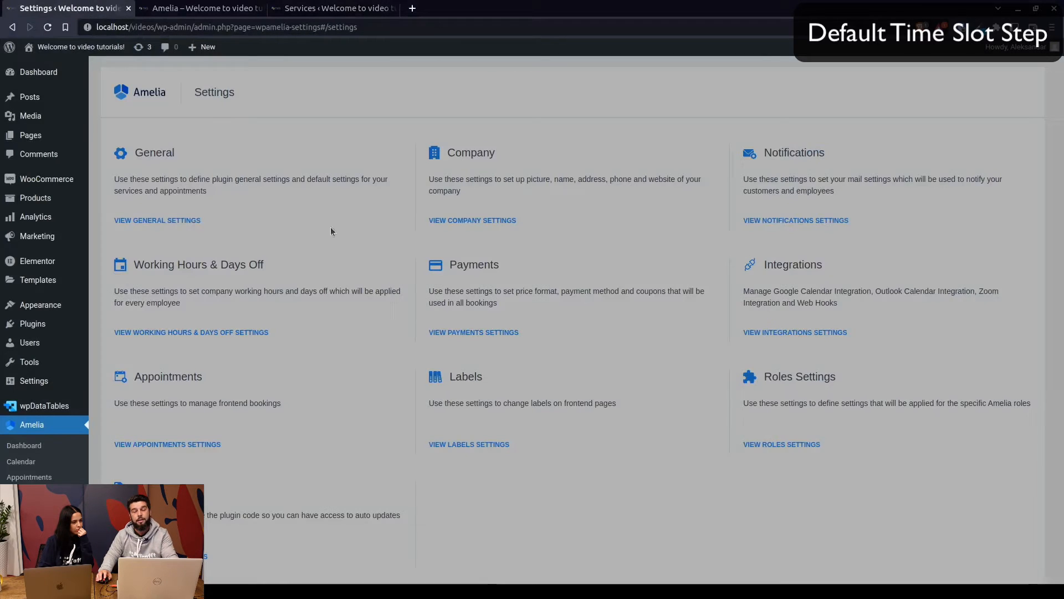
# - Change and save Default Time Slot Step in General Settings, then reopen Beard Trim
pyautogui.click(157, 220)
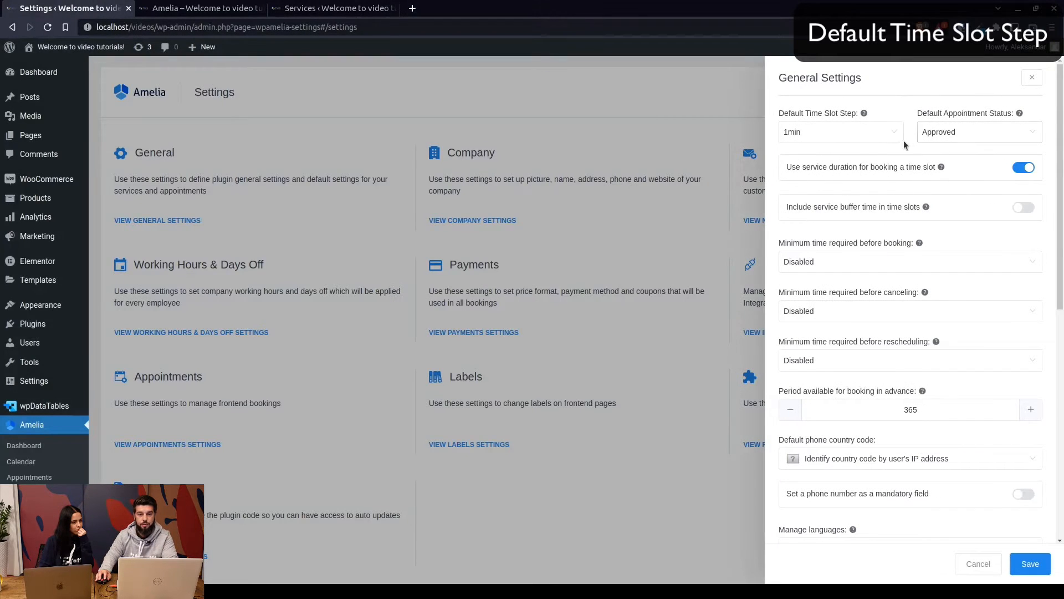
pyautogui.click(840, 132)
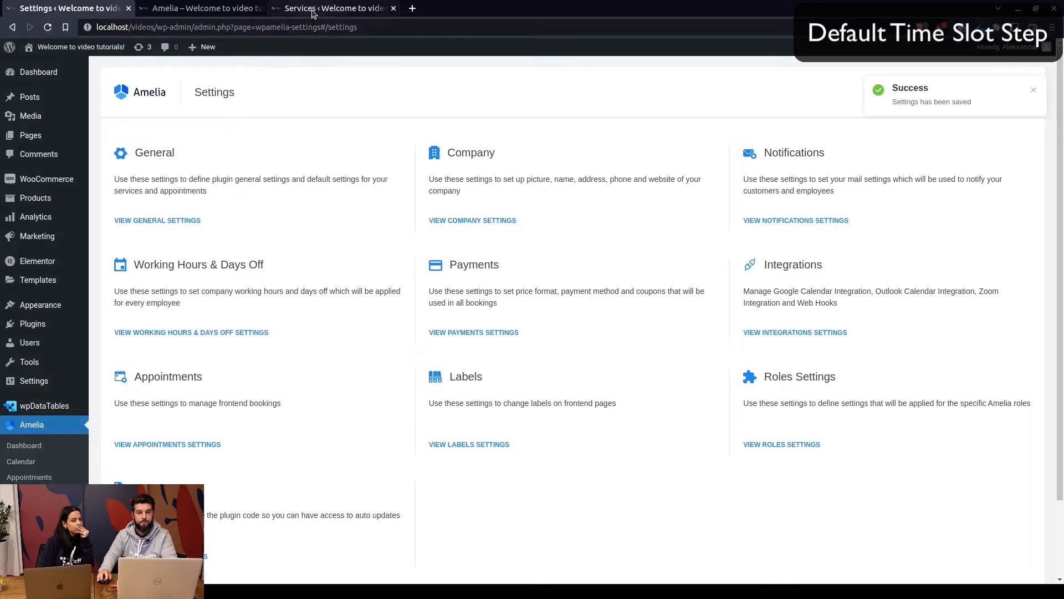
pyautogui.click(333, 8)
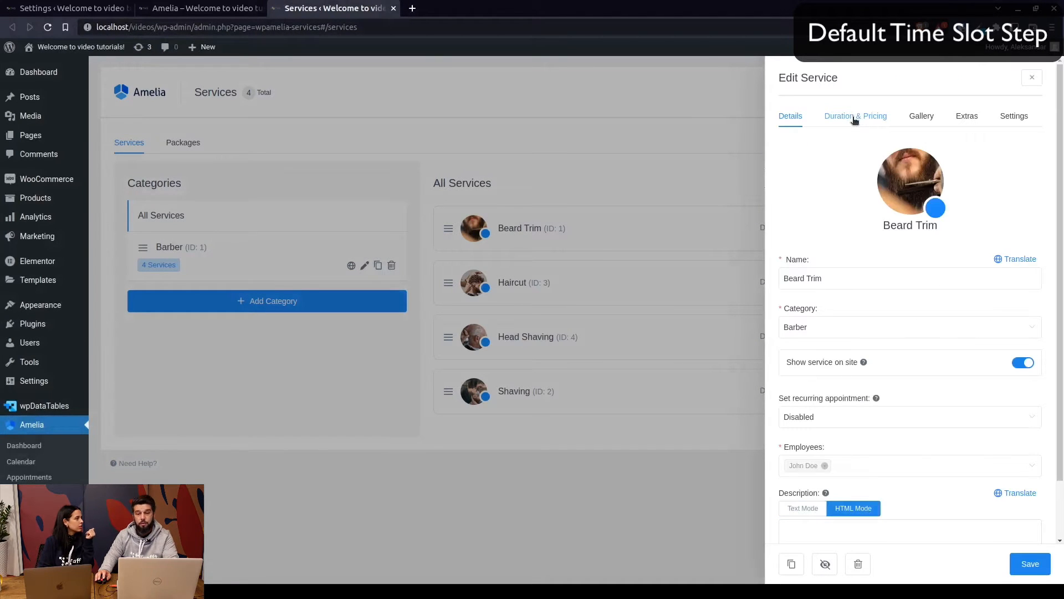
# - Check Beard Trim's Buffer Time Before and Duration lists show 15min steps, keeping 30min
pyautogui.click(855, 116)
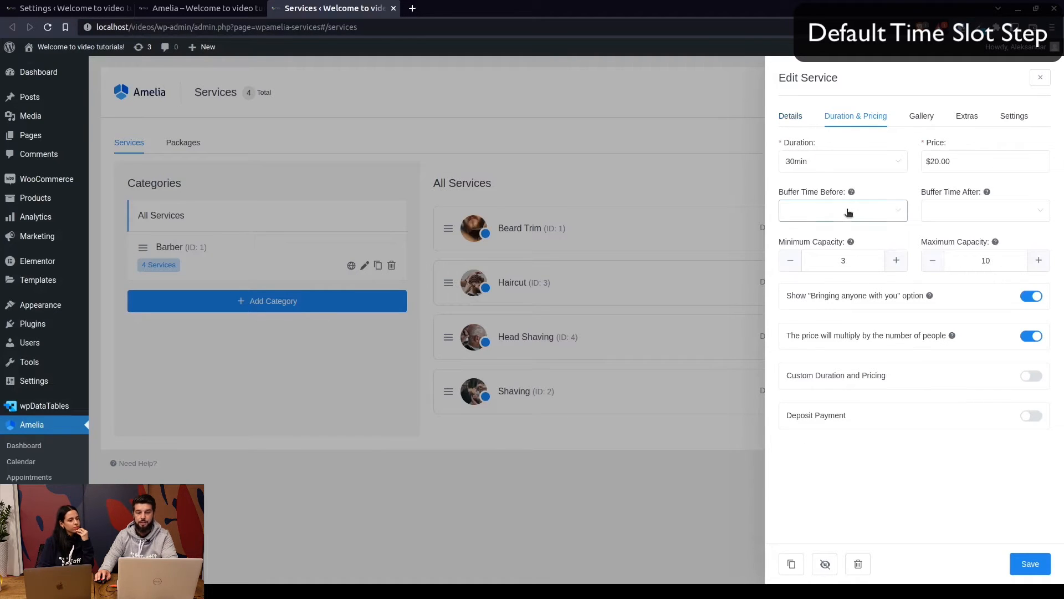
pyautogui.click(842, 210)
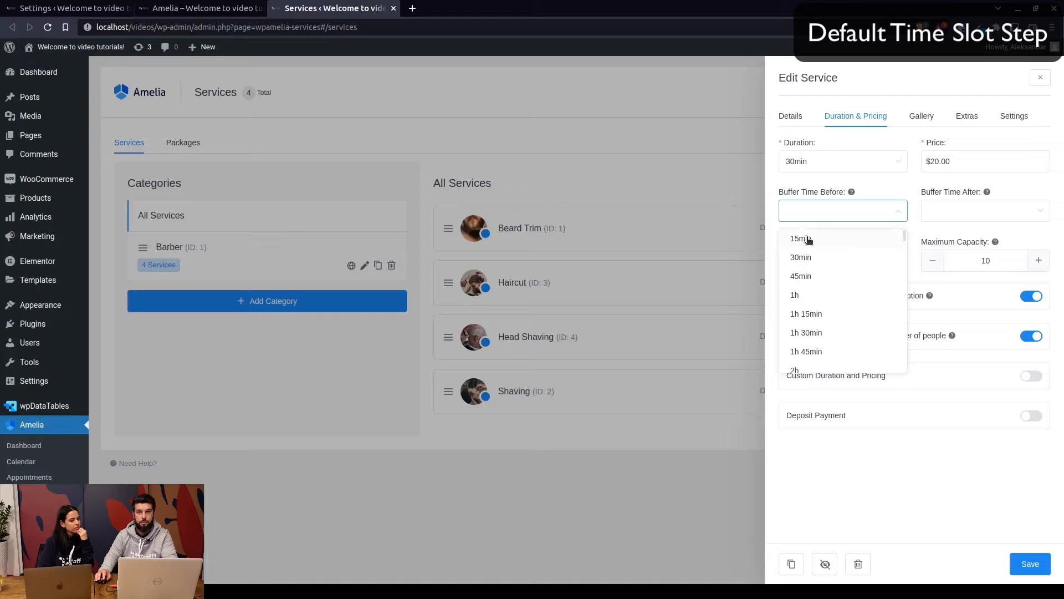
pyautogui.moveTo(883, 135)
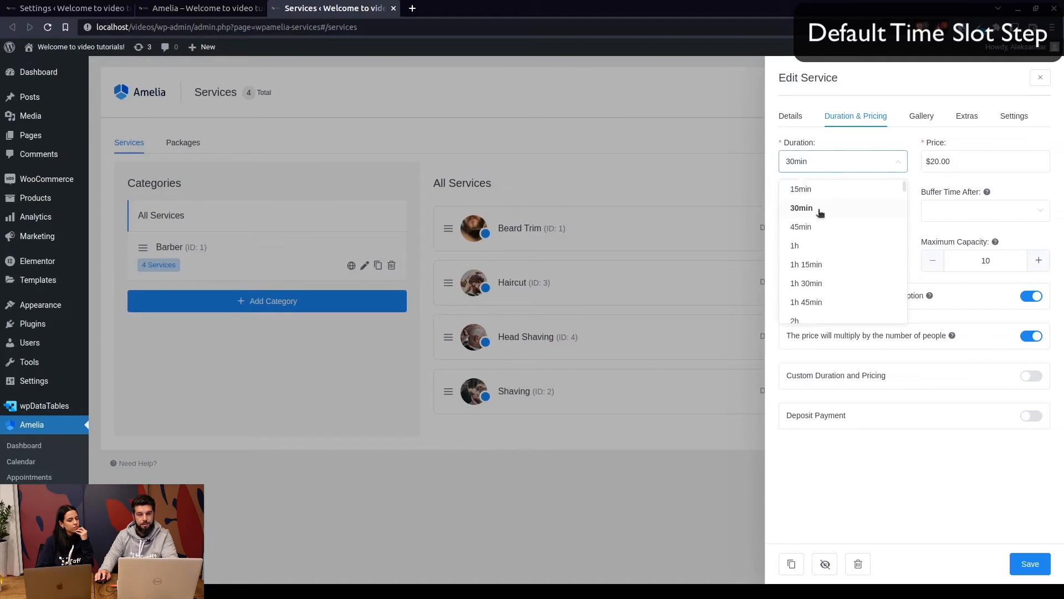
pyautogui.click(801, 208)
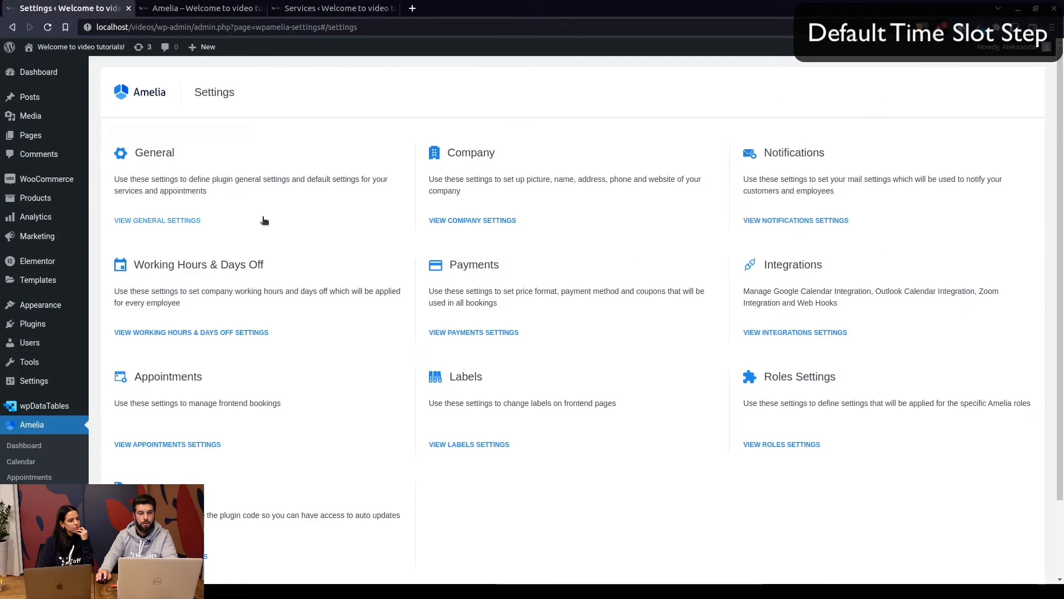
# - Open General Settings and highlight 'service duration' in 'Use service duration for booking a time slot'
pyautogui.click(157, 220)
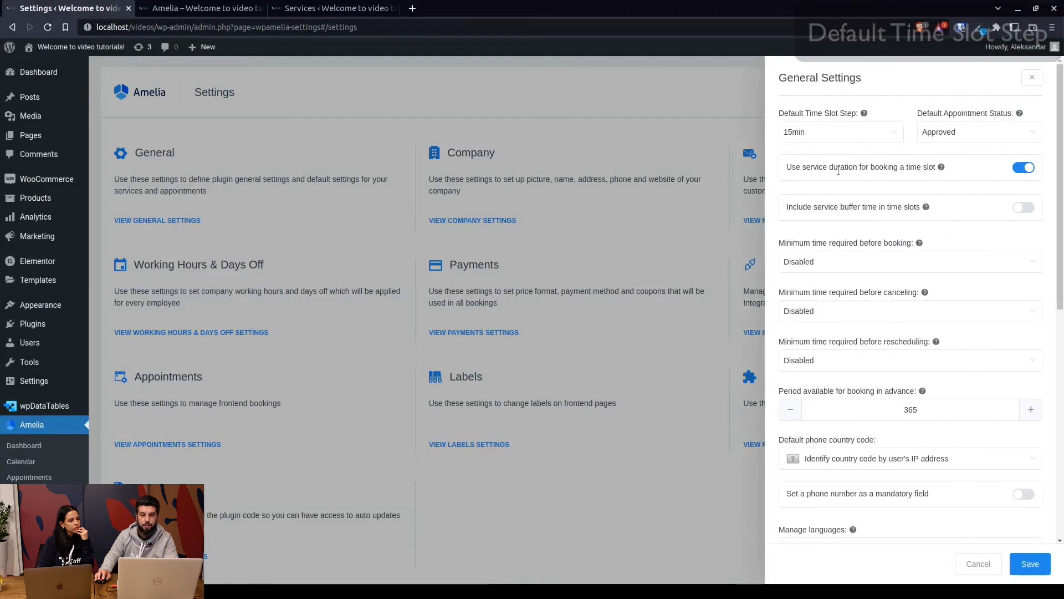
pyautogui.doubleClick(859, 167)
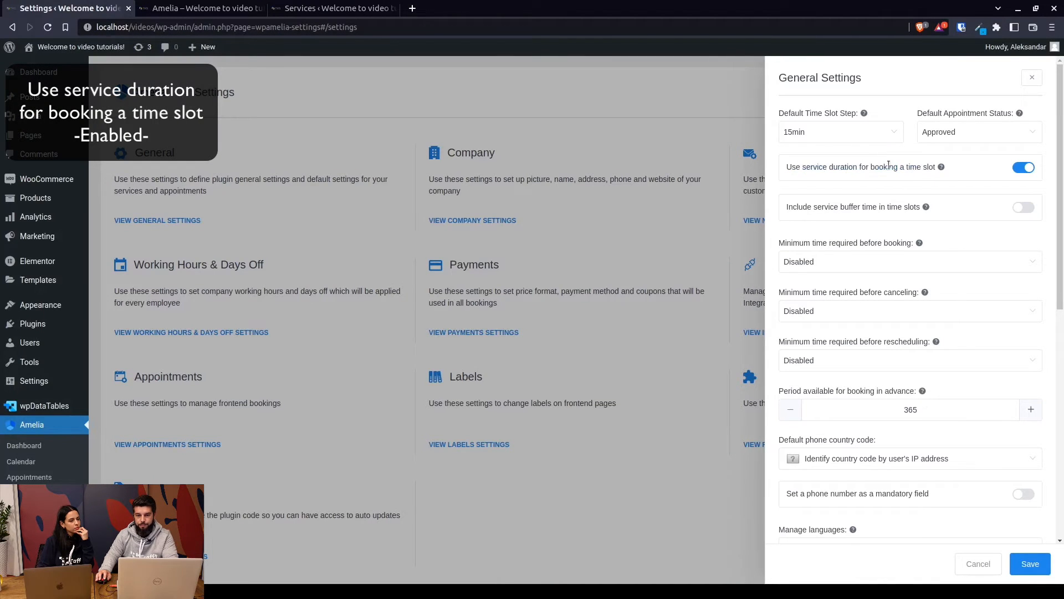
pyautogui.doubleClick(825, 167)
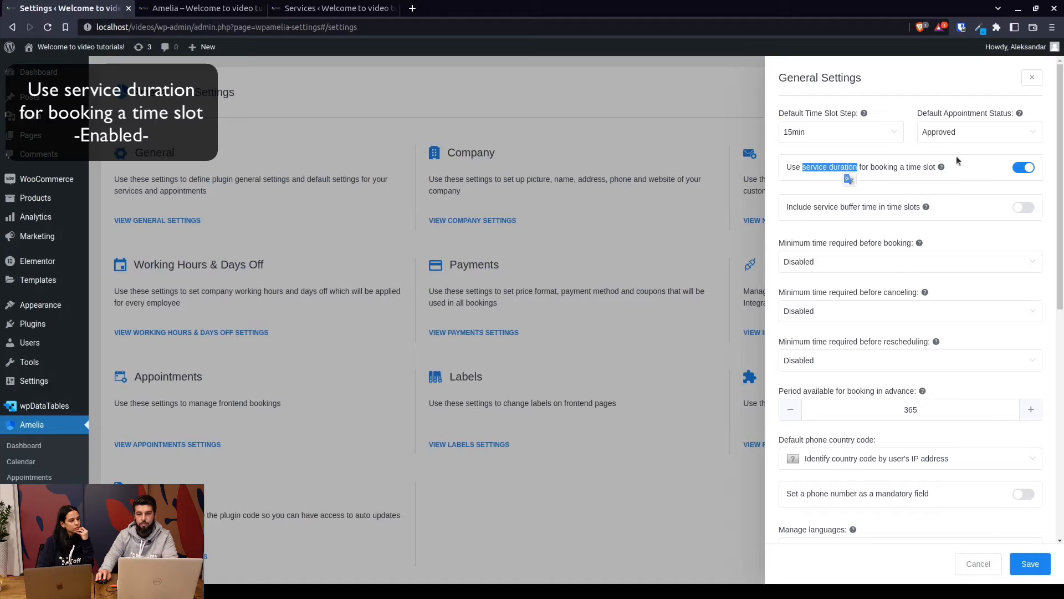
# - On the booking form, pick Beard Trim and view its September 30 time slots
pyautogui.click(199, 8)
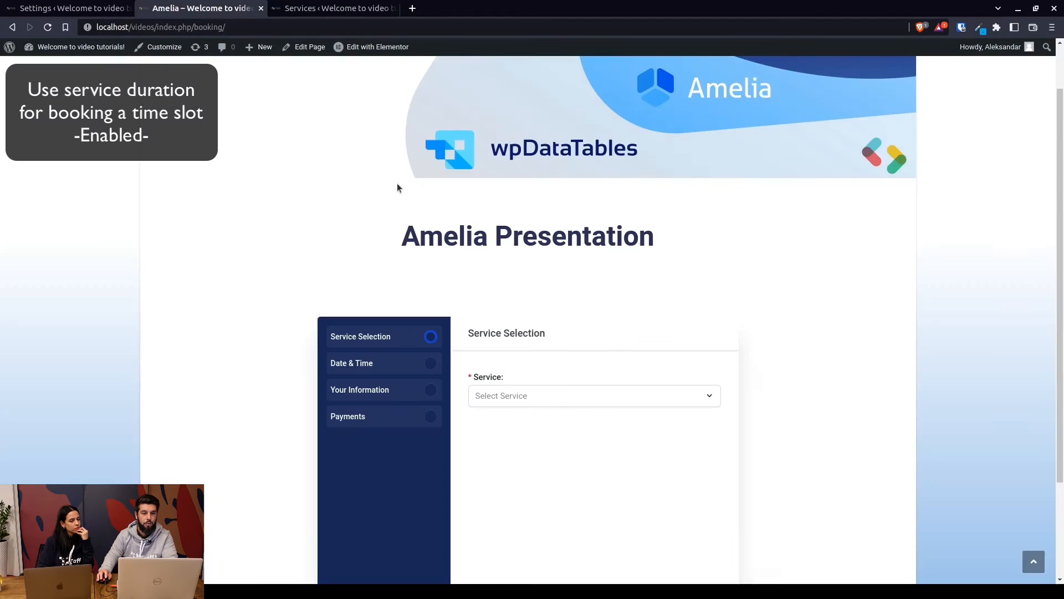
pyautogui.click(593, 395)
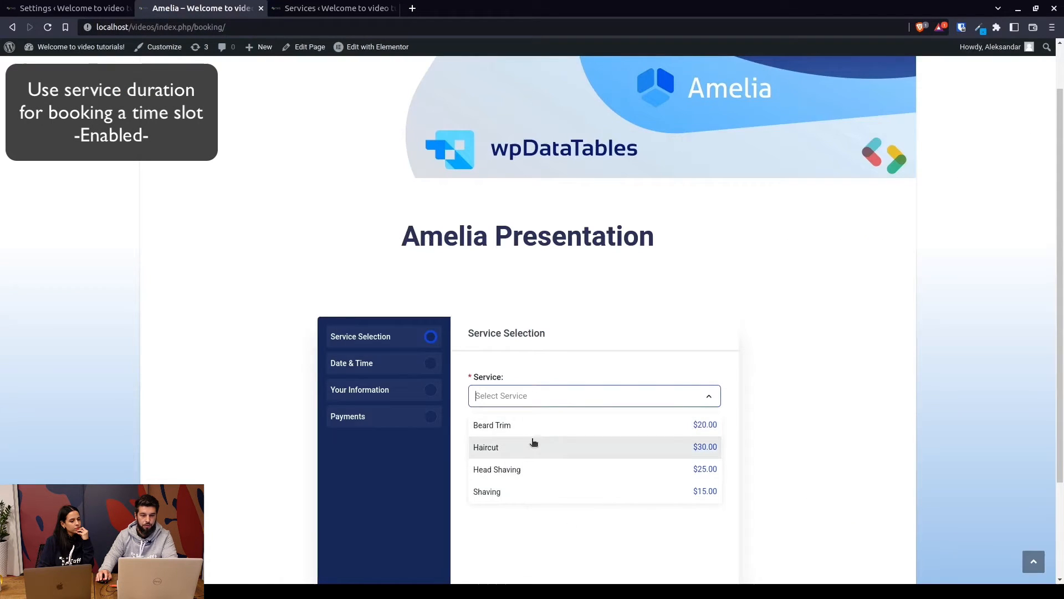
pyautogui.click(492, 424)
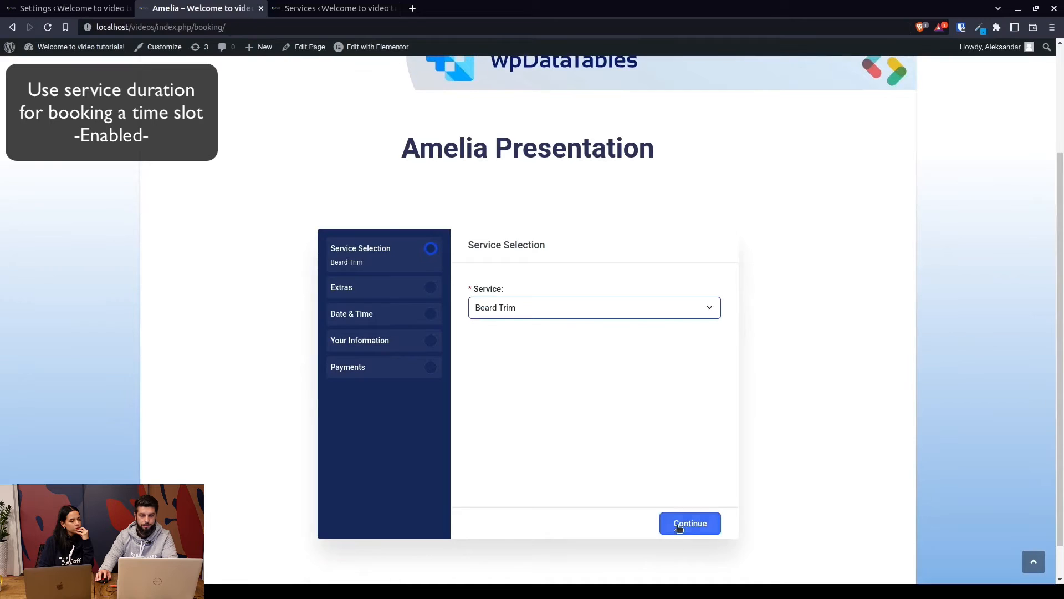
pyautogui.click(689, 523)
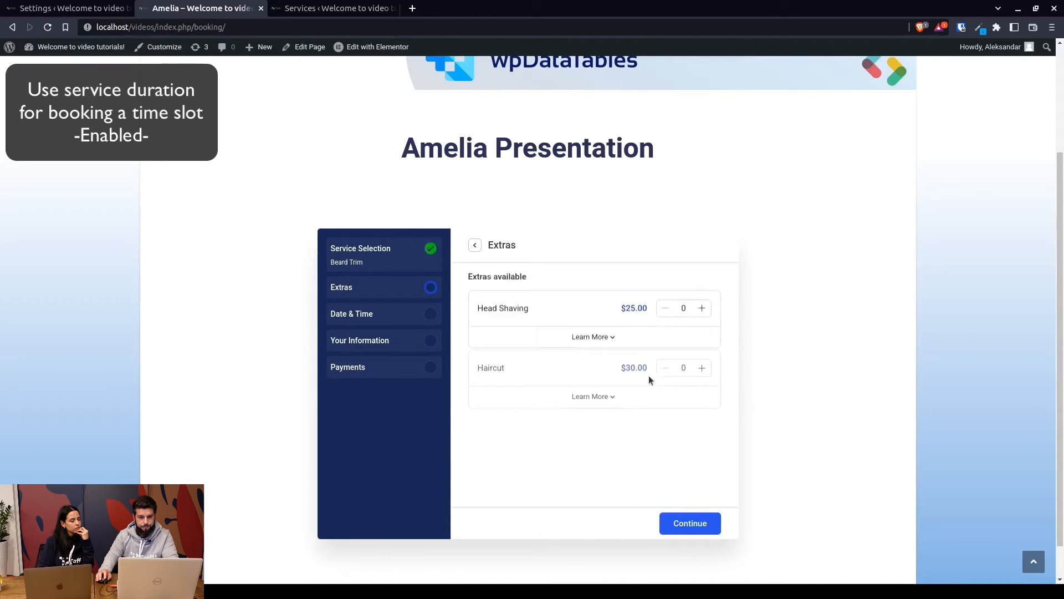
pyautogui.click(689, 523)
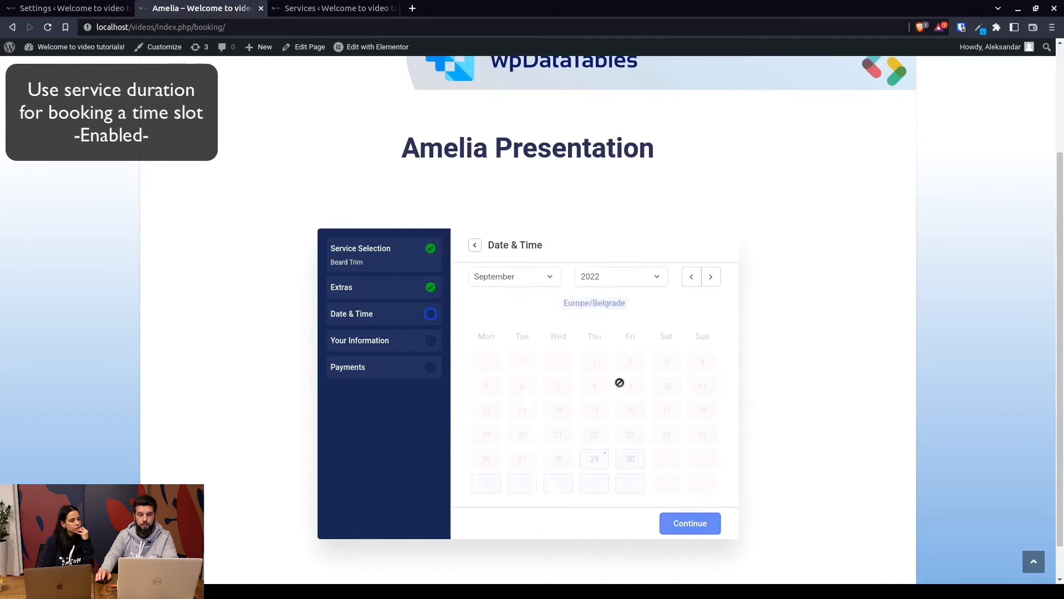
pyautogui.click(629, 458)
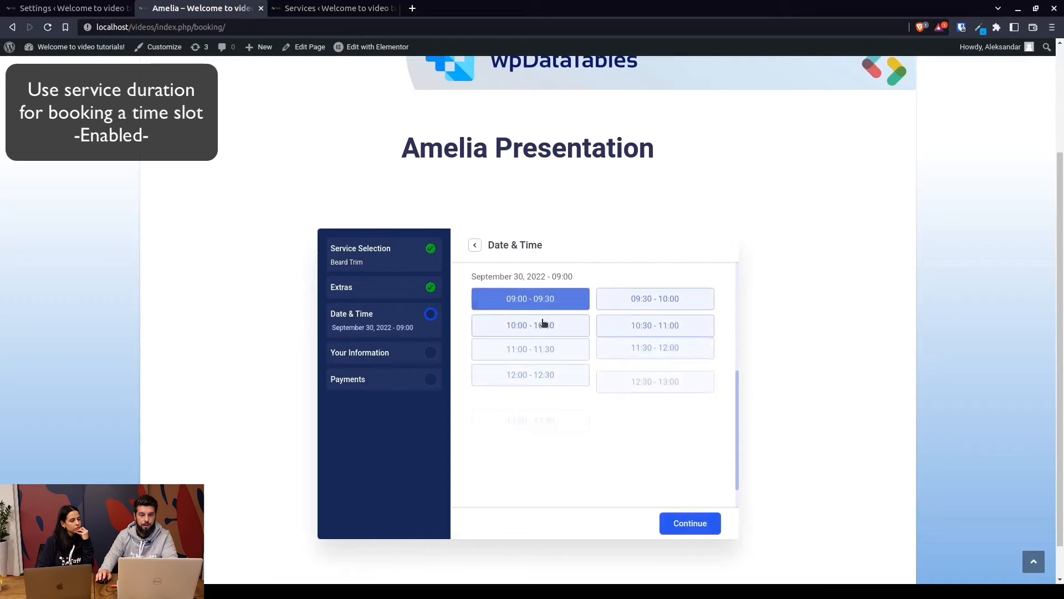
pyautogui.scroll(3)
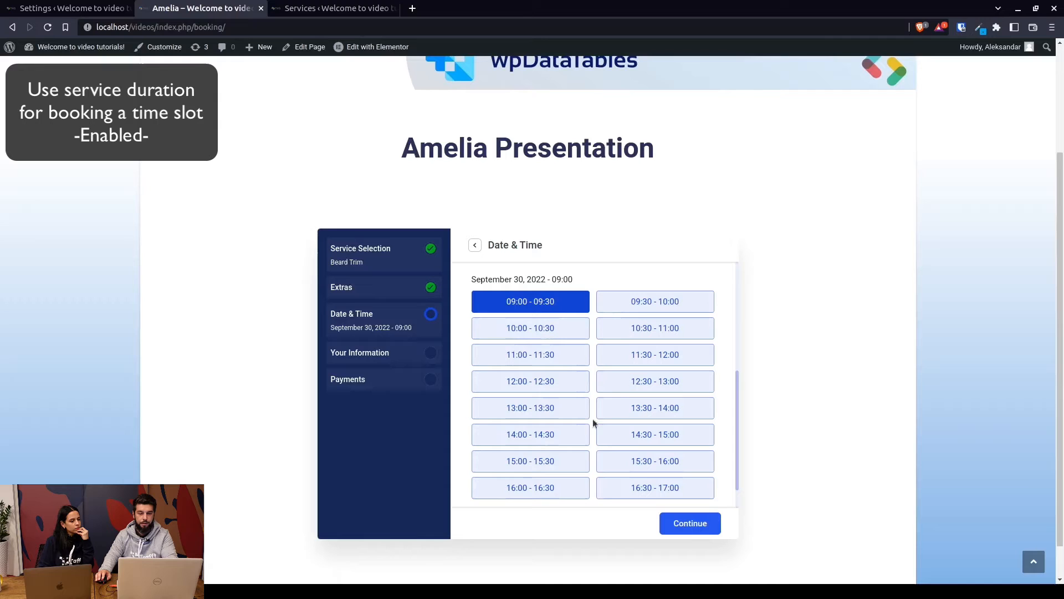
pyautogui.moveTo(492, 298)
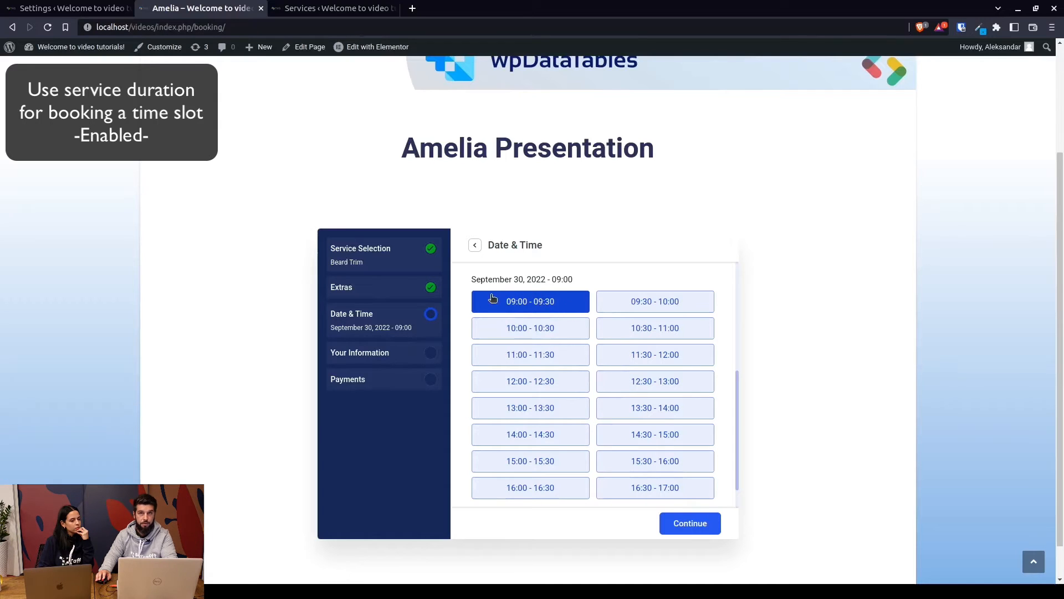
pyautogui.moveTo(593, 310)
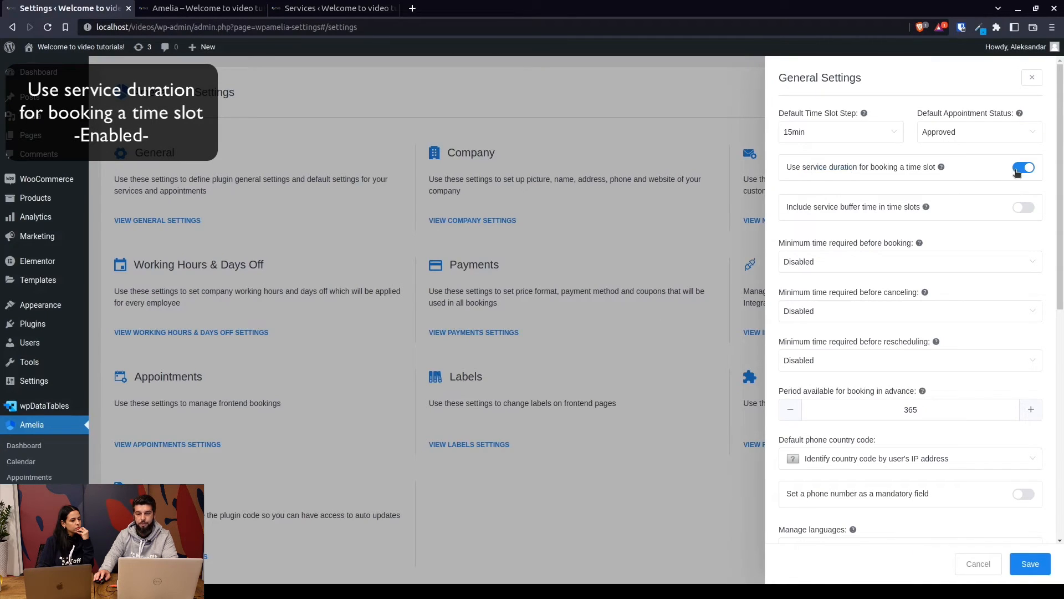
# - Turn off 'Use service duration for booking a time slot', save, and return to booking
pyautogui.click(1023, 166)
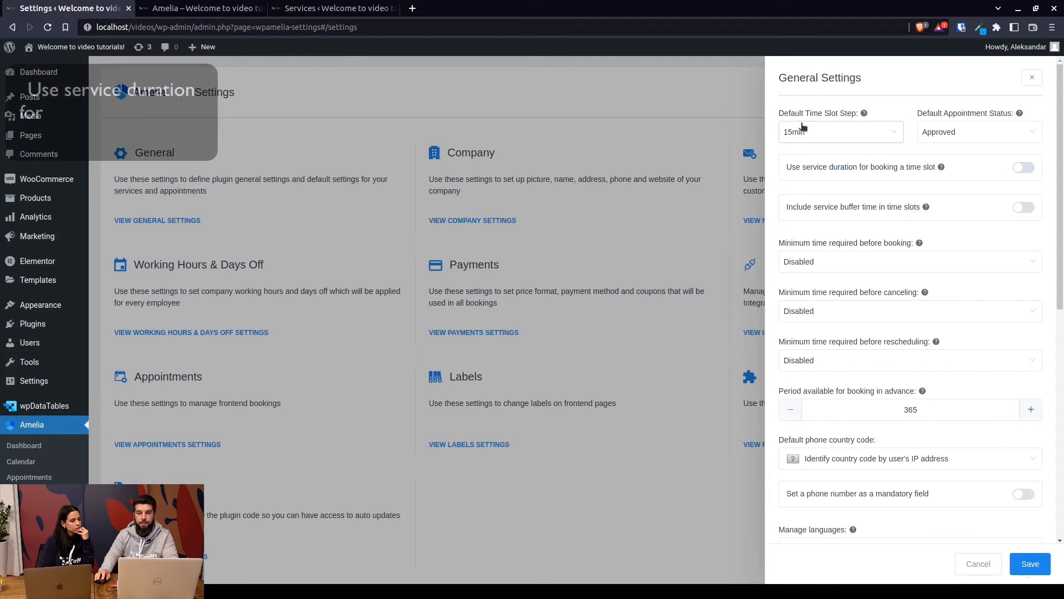
pyautogui.click(1030, 78)
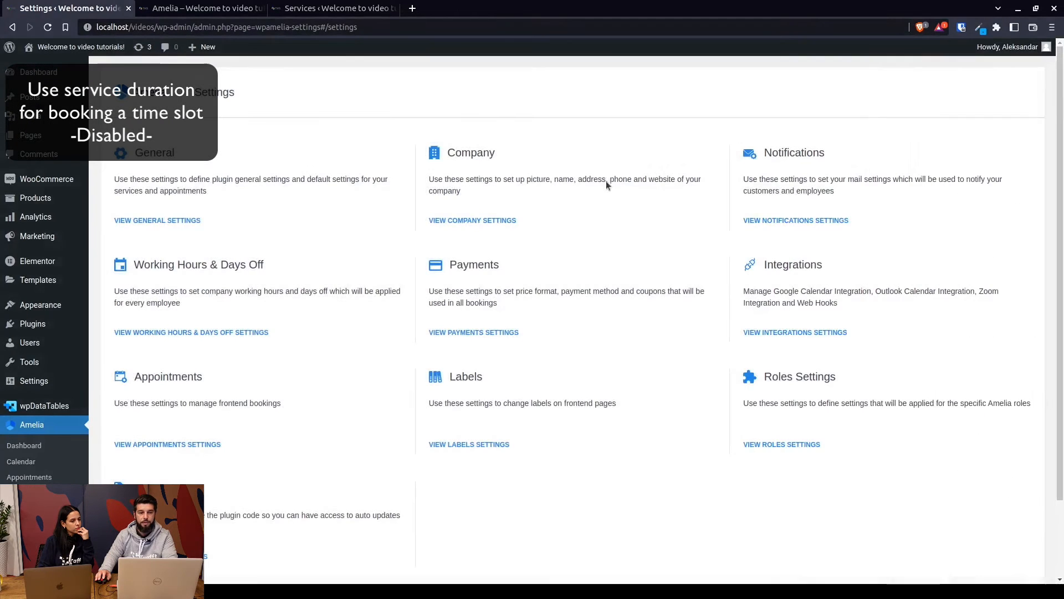
pyautogui.click(200, 8)
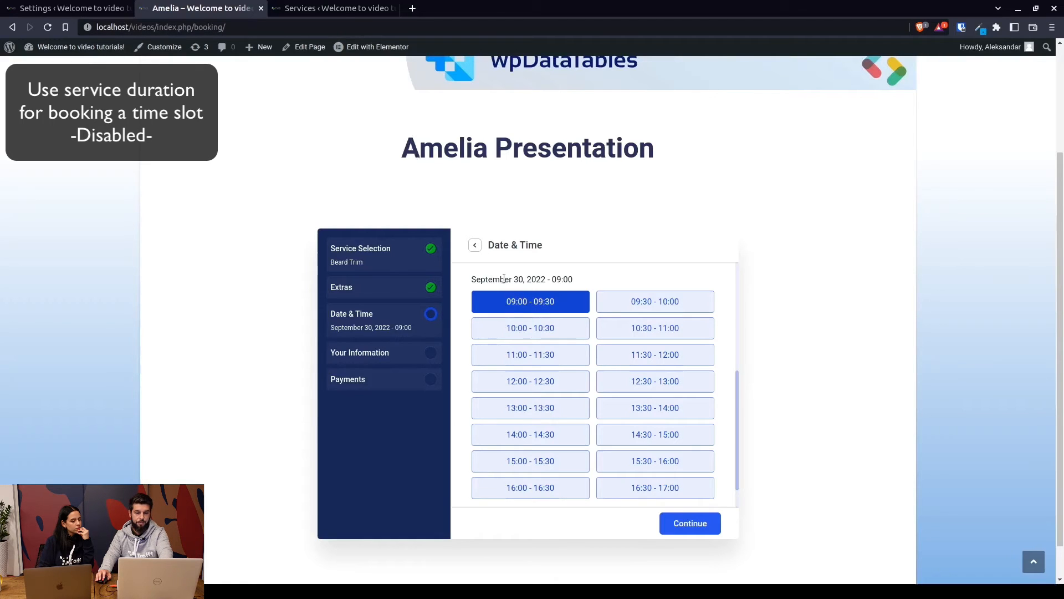
pyautogui.moveTo(516, 310)
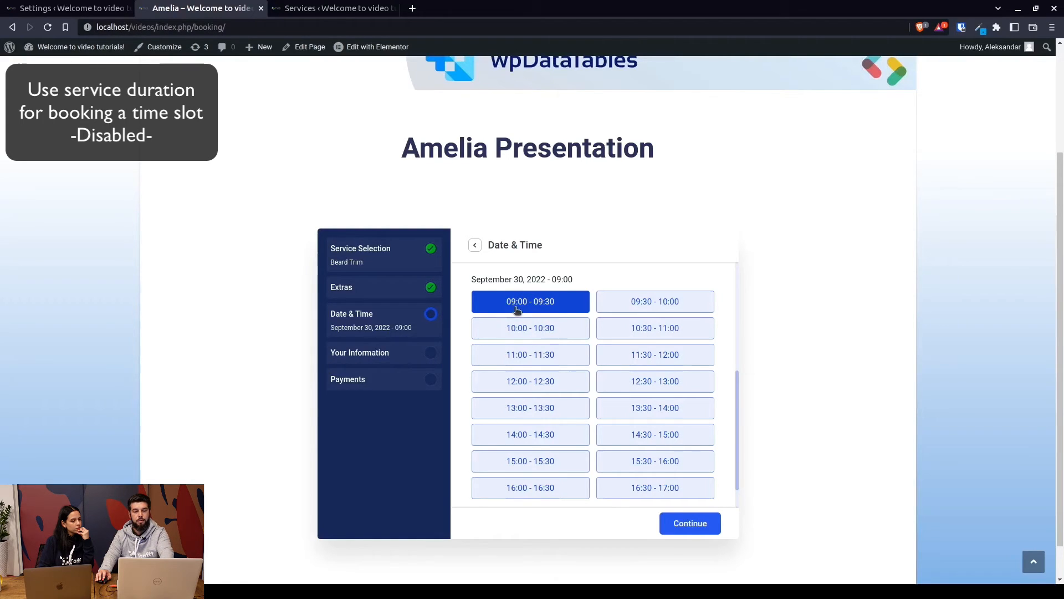
pyautogui.moveTo(569, 312)
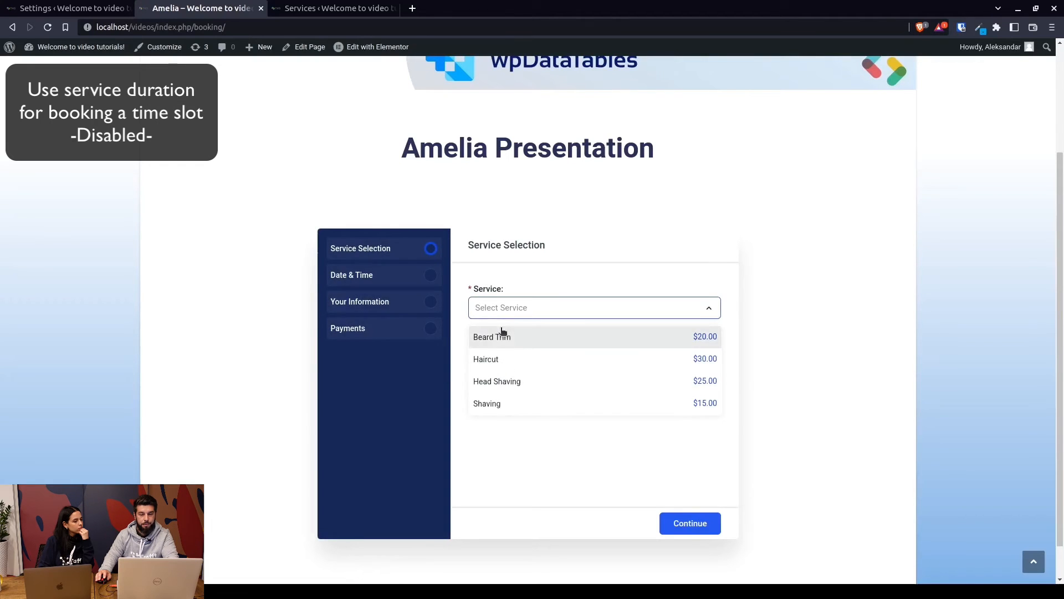
# - Select Beard Trim, no additional people, and September 30 to list its half-hour slots
pyautogui.click(491, 335)
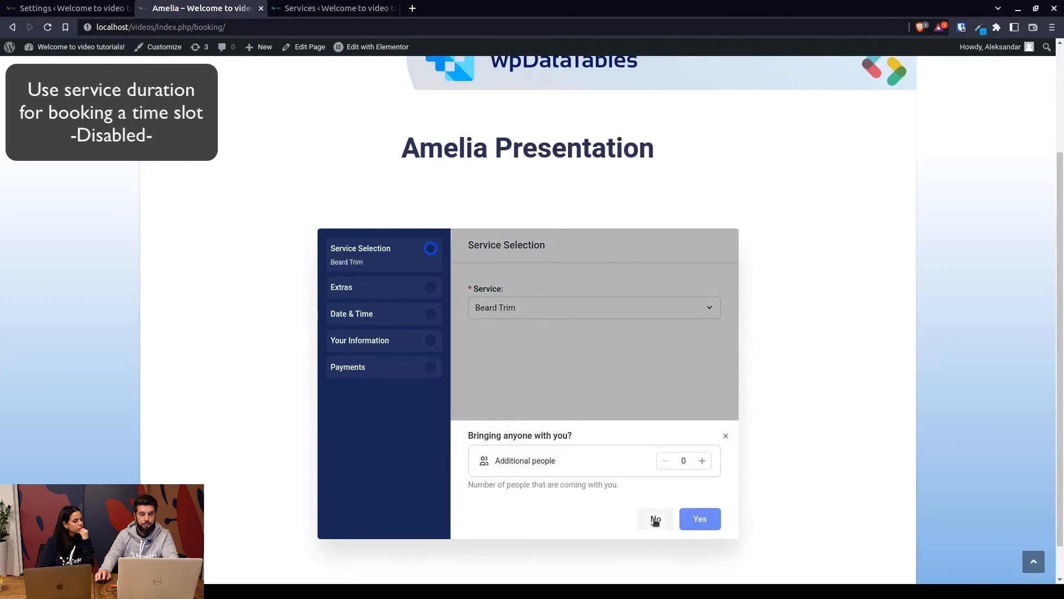
pyautogui.click(653, 519)
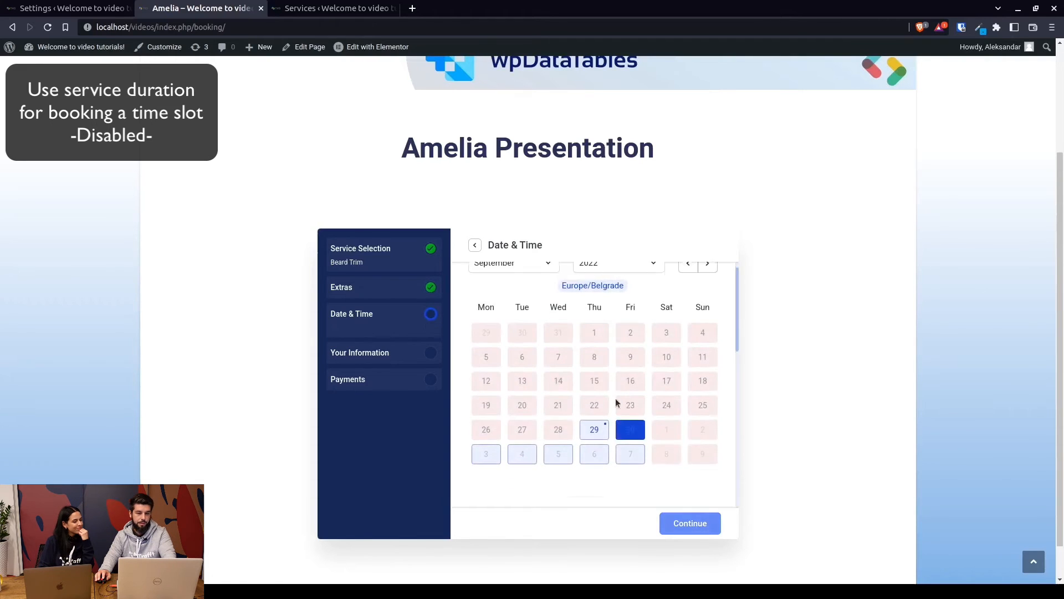
pyautogui.click(629, 429)
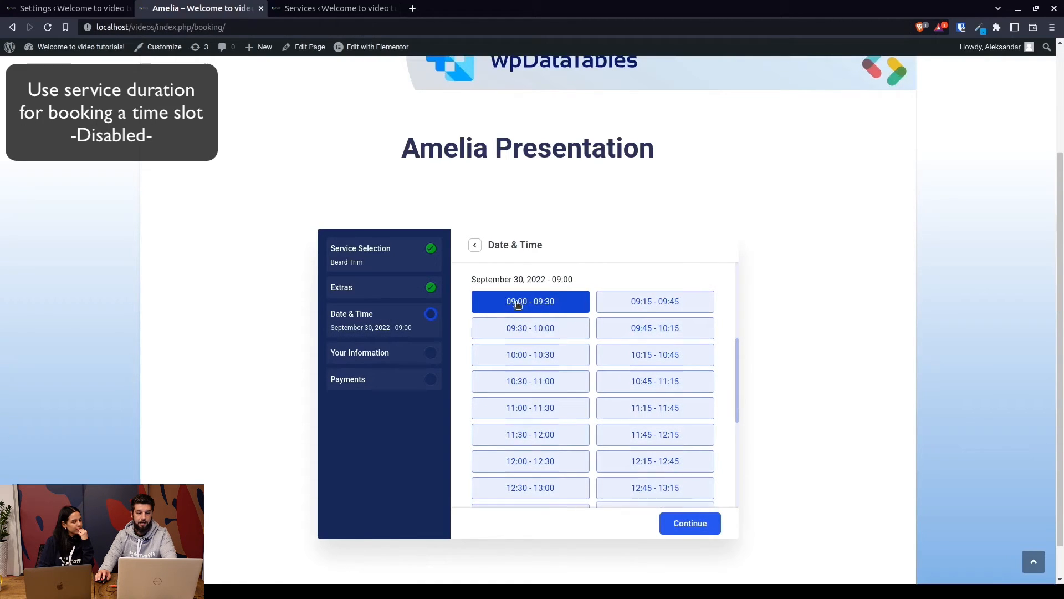
pyautogui.moveTo(654, 302)
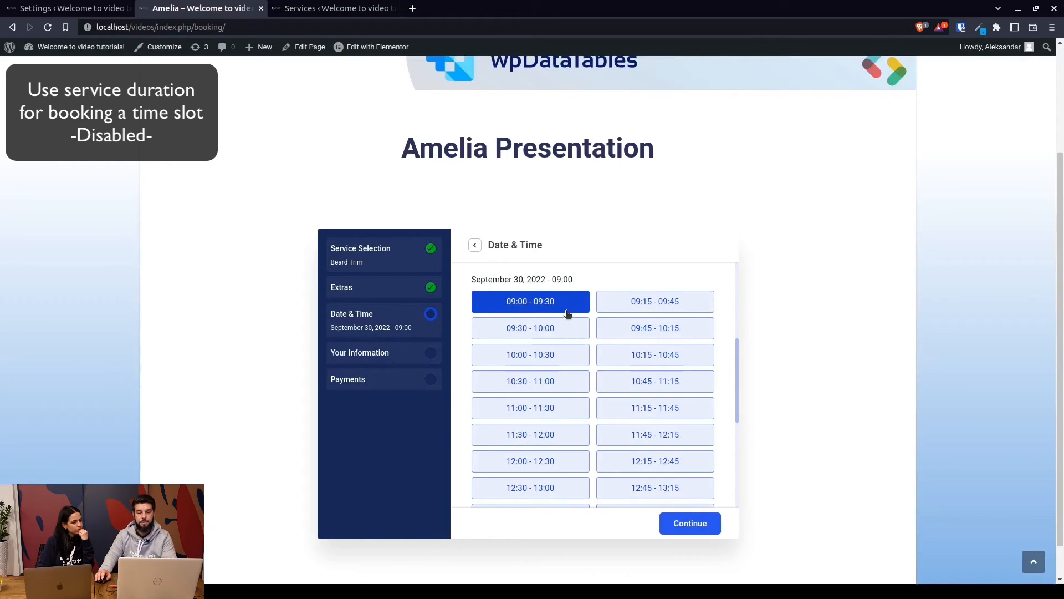
pyautogui.moveTo(554, 420)
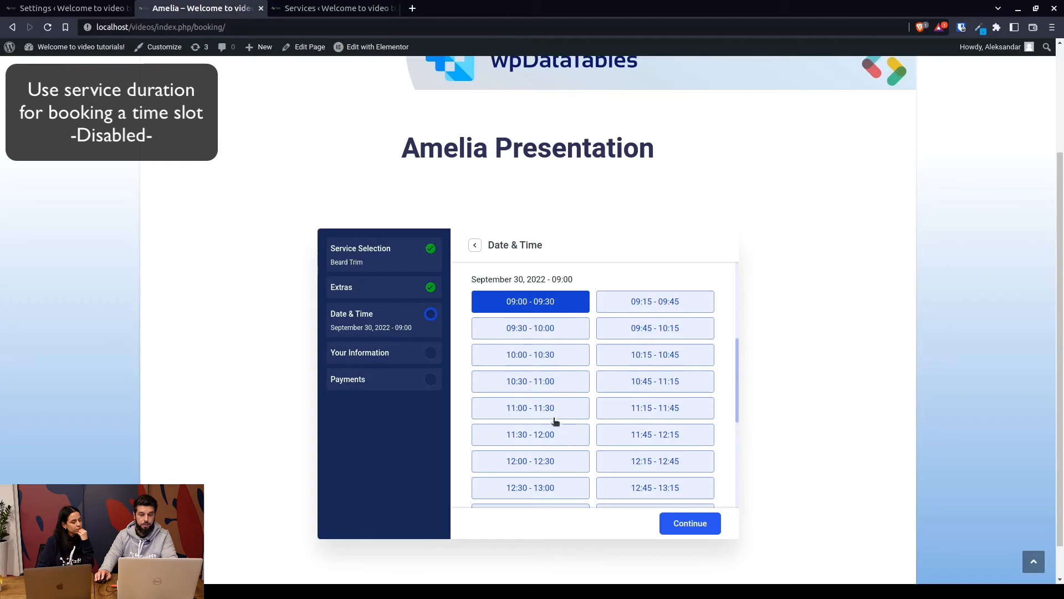
pyautogui.moveTo(606, 384)
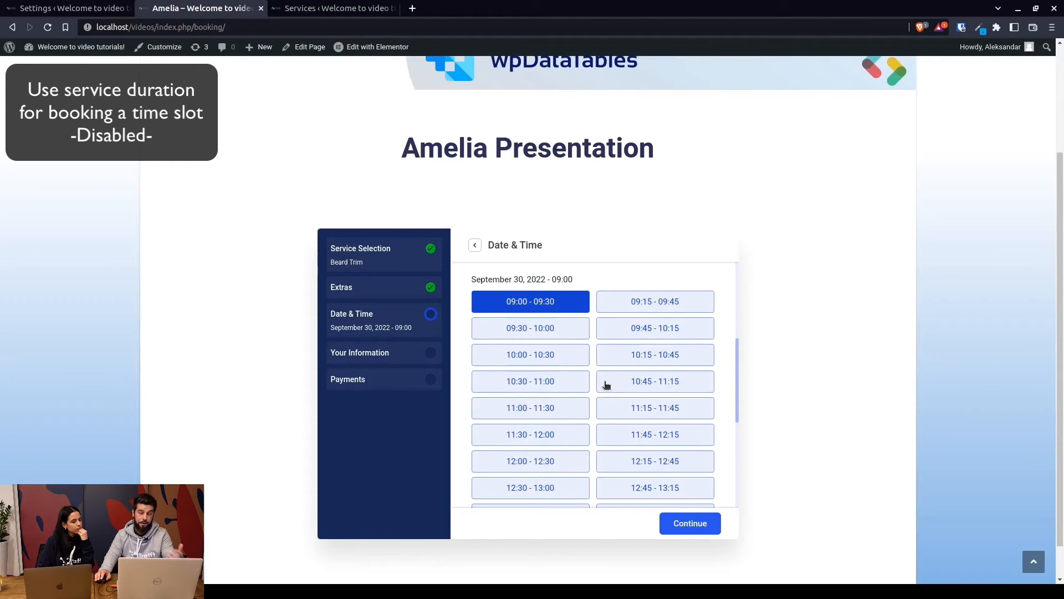
pyautogui.scroll(-3)
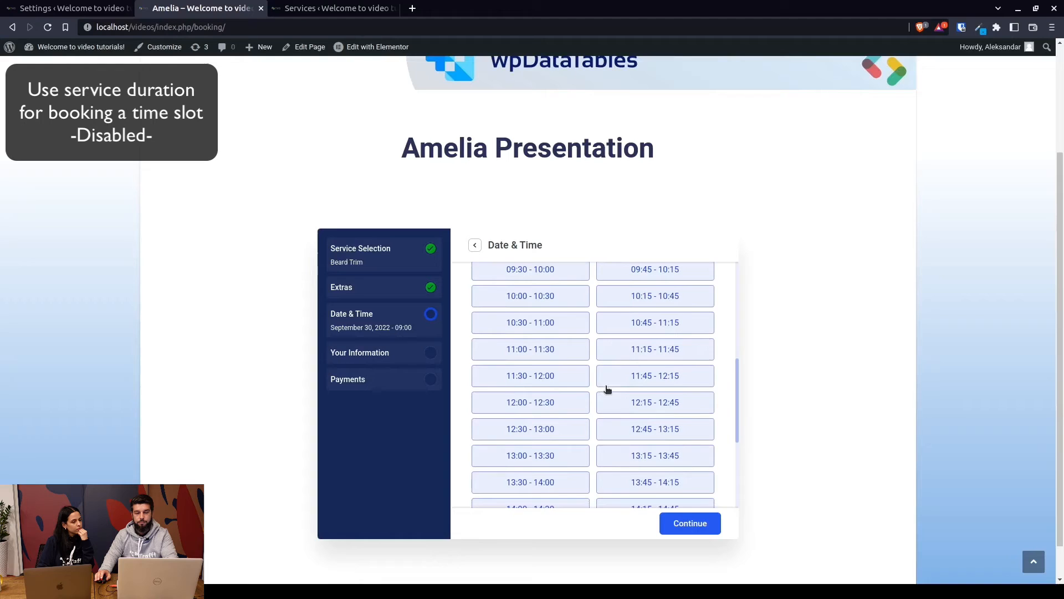
pyautogui.moveTo(571, 350)
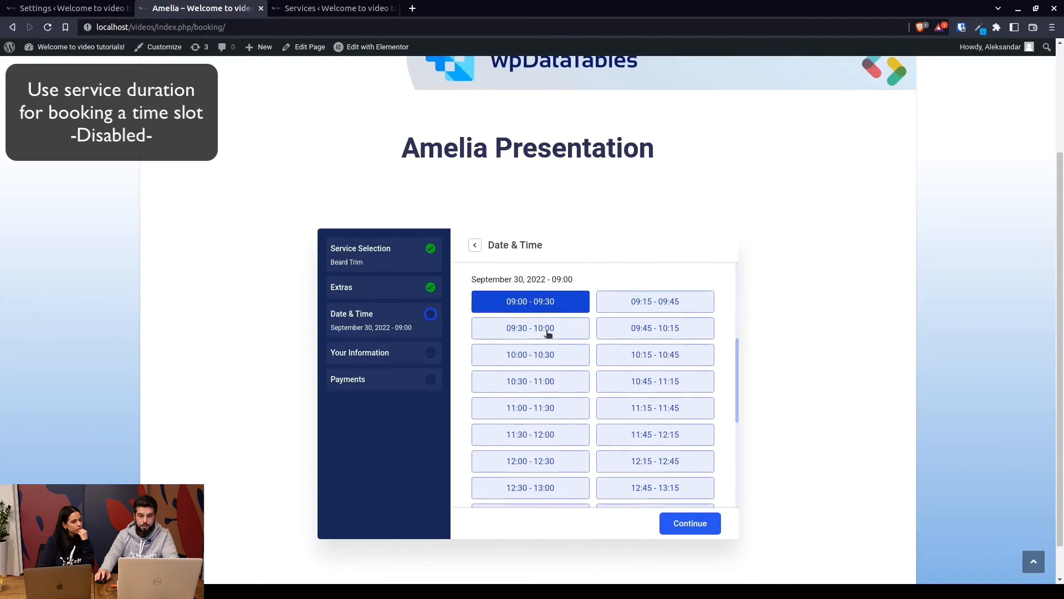
# - Book the 09:30–10:00 Beard Trim slot through to Finish
pyautogui.click(530, 328)
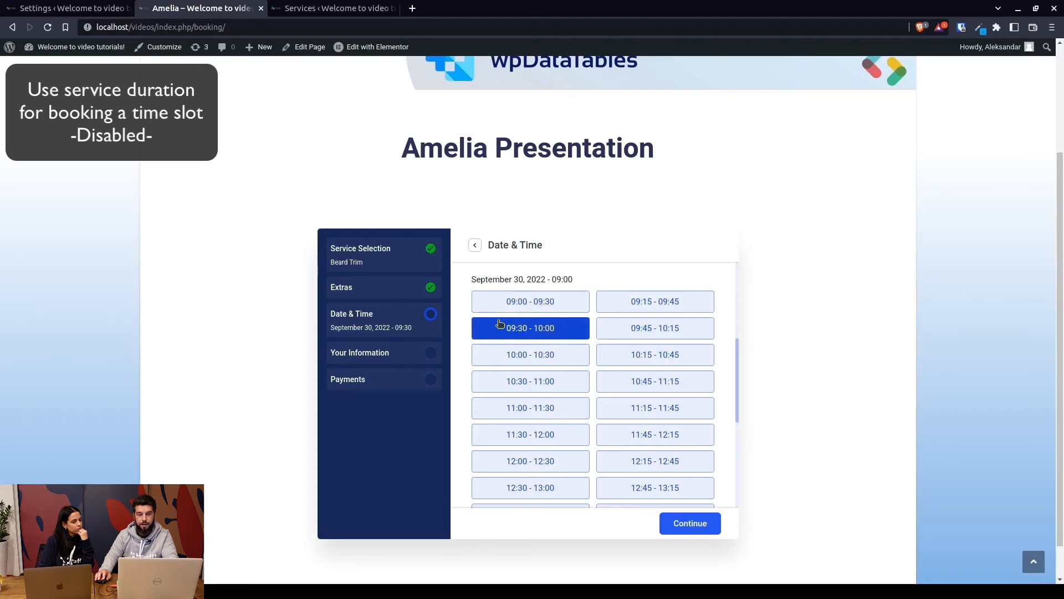
pyautogui.click(689, 522)
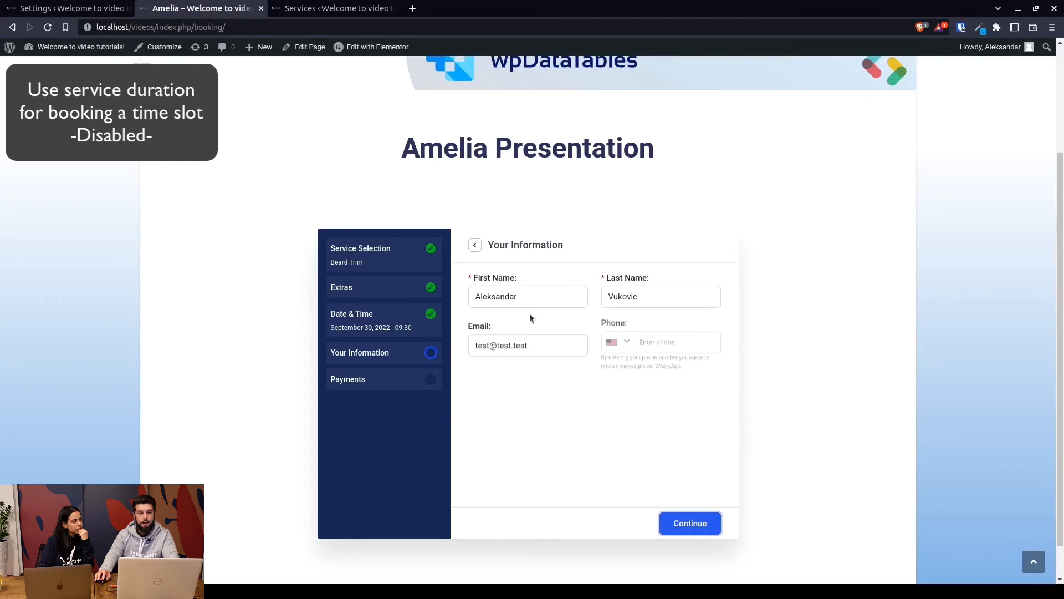
pyautogui.click(689, 523)
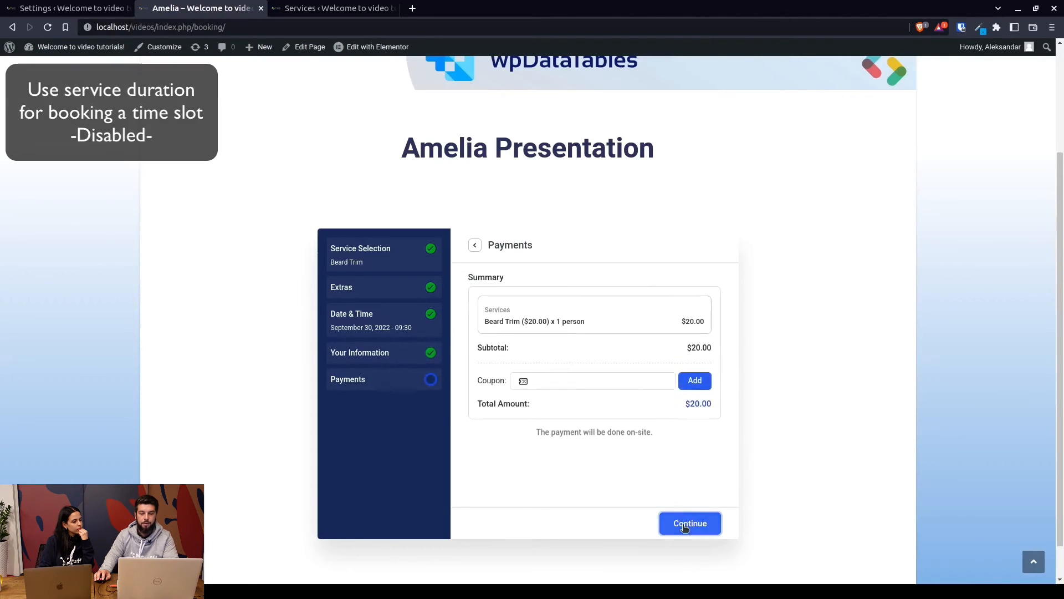
pyautogui.click(689, 523)
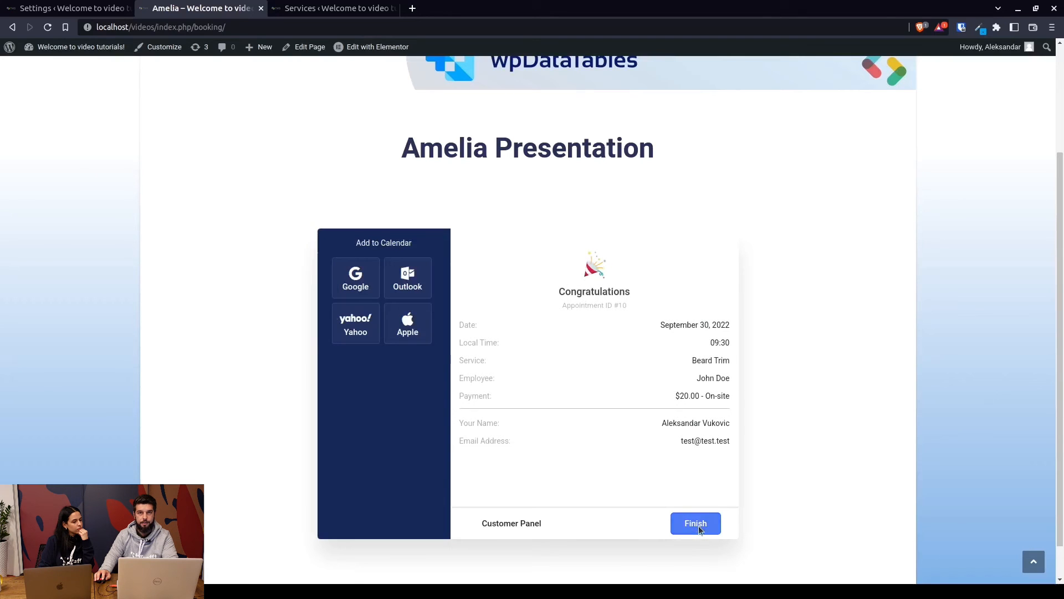
pyautogui.click(695, 523)
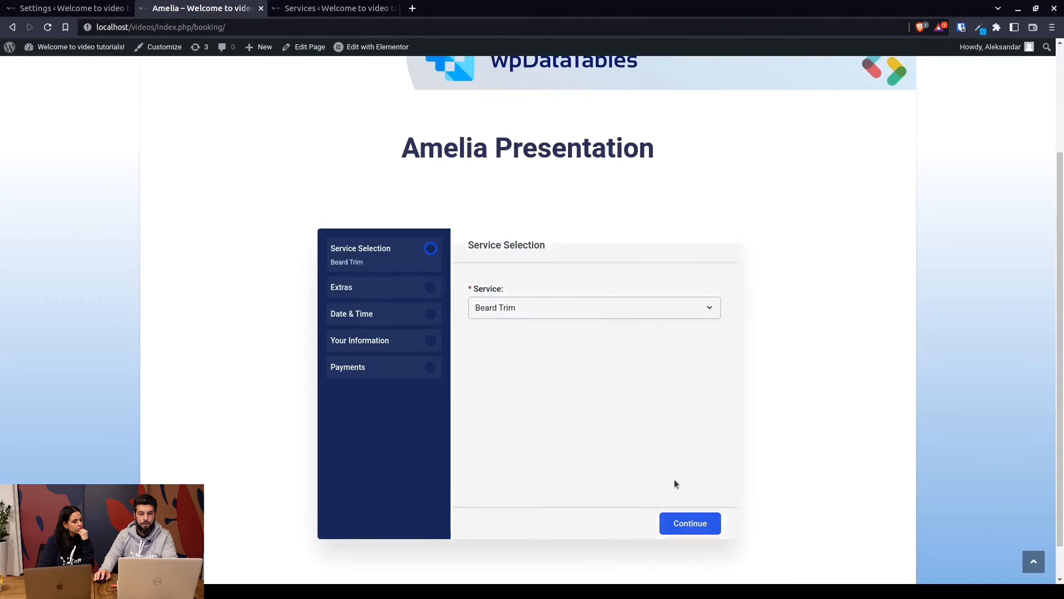
# - Continue past Beard Trim's service and extras, then pick the September 30 09:30–10:00 slot
pyautogui.click(688, 523)
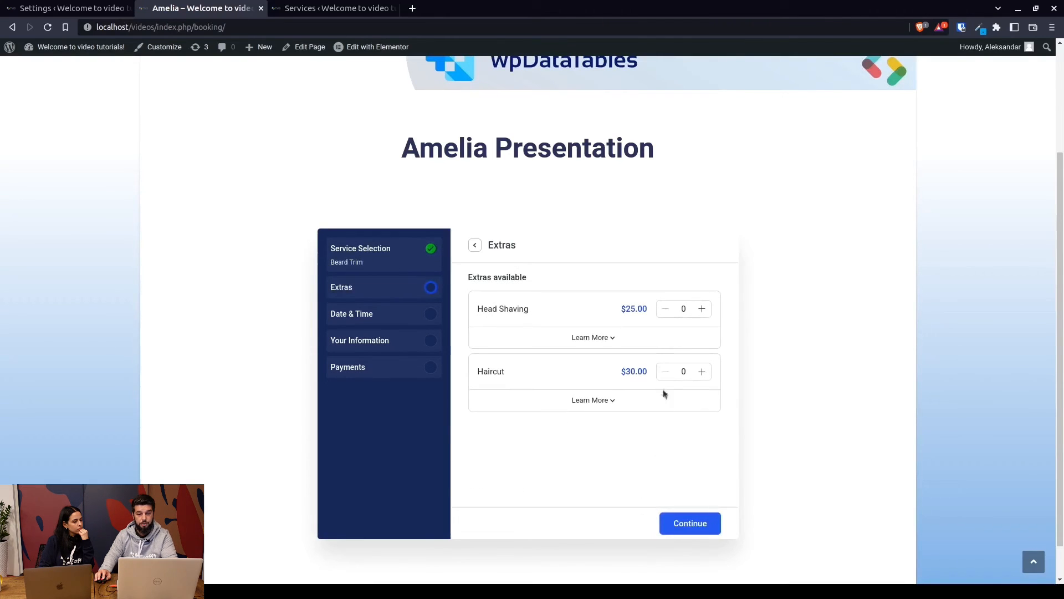
pyautogui.click(689, 523)
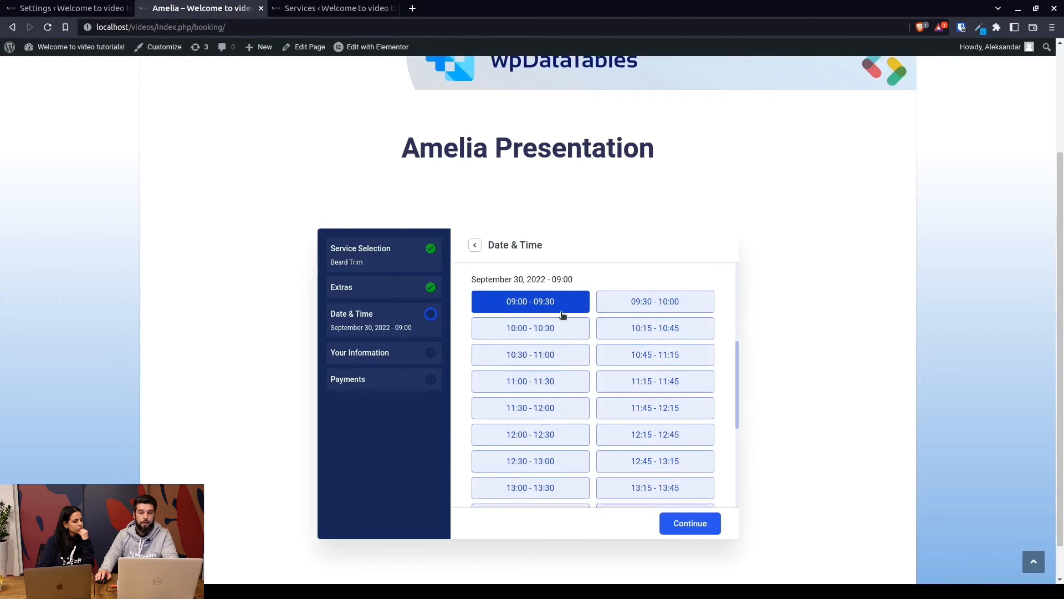
pyautogui.moveTo(558, 324)
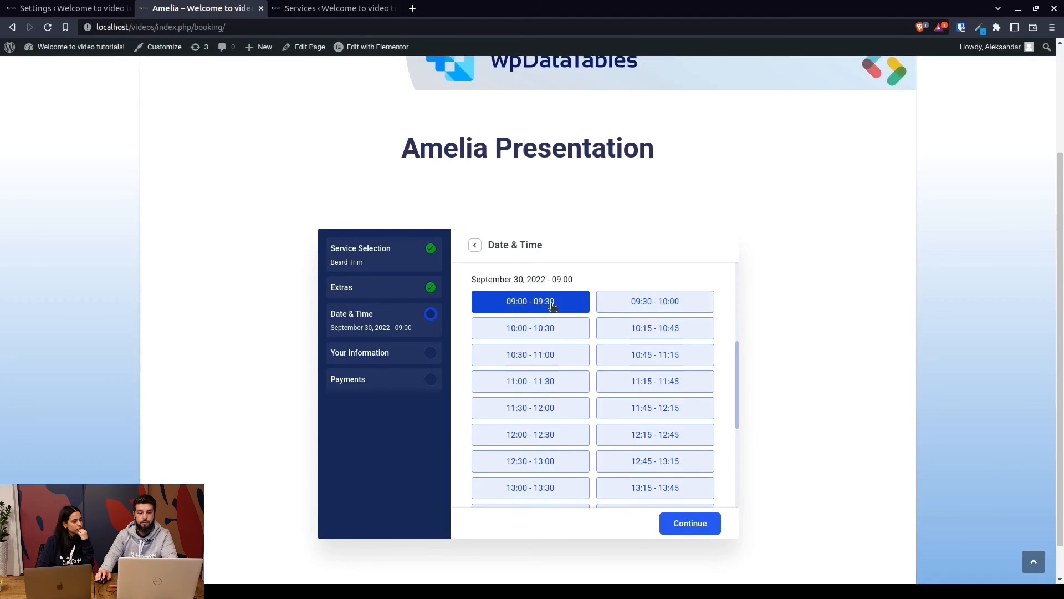
pyautogui.moveTo(654, 301)
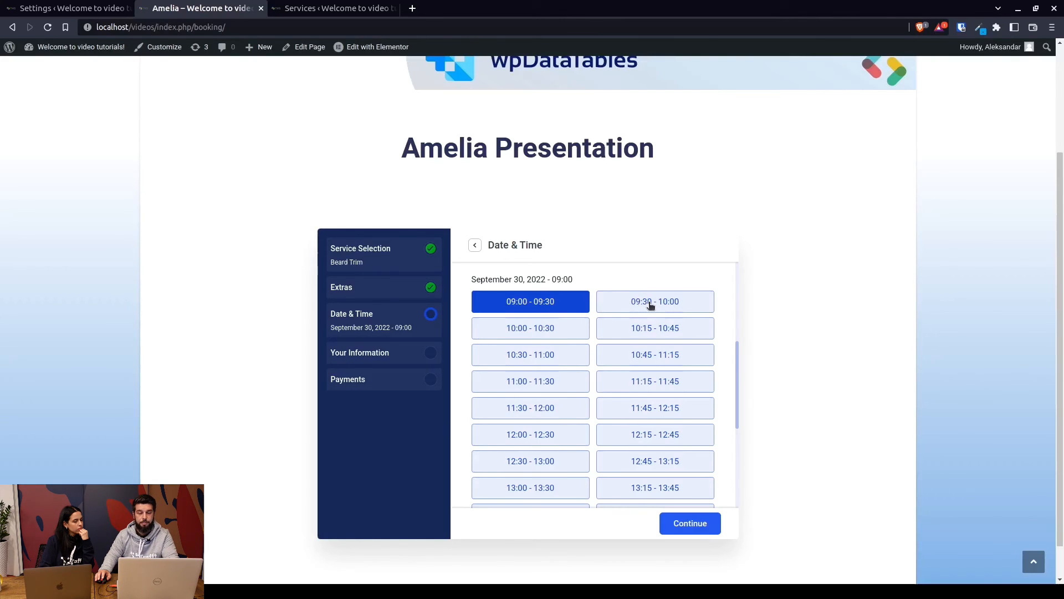
pyautogui.moveTo(530, 301)
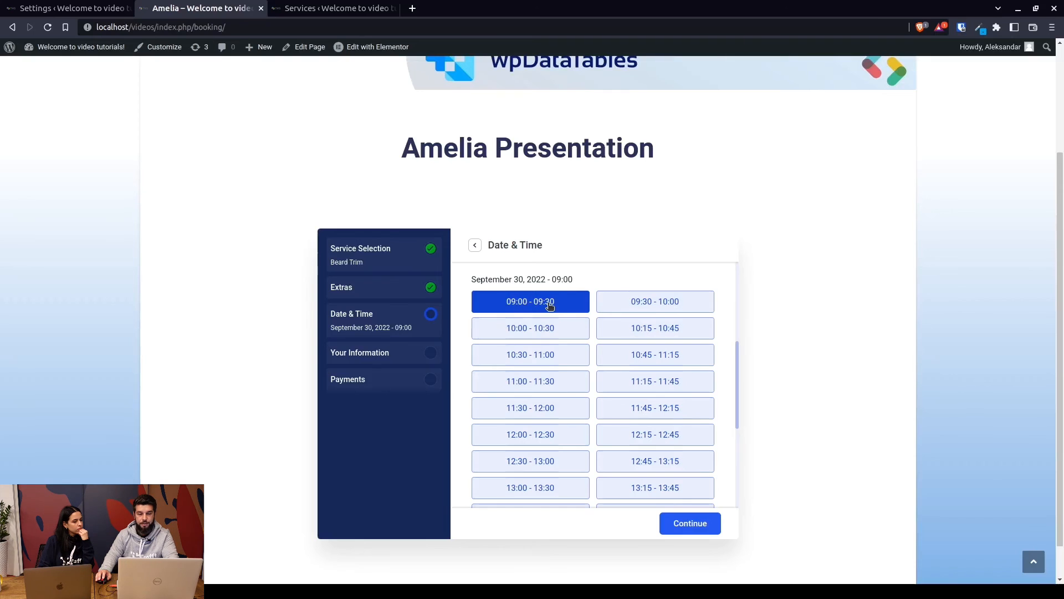
pyautogui.moveTo(576, 332)
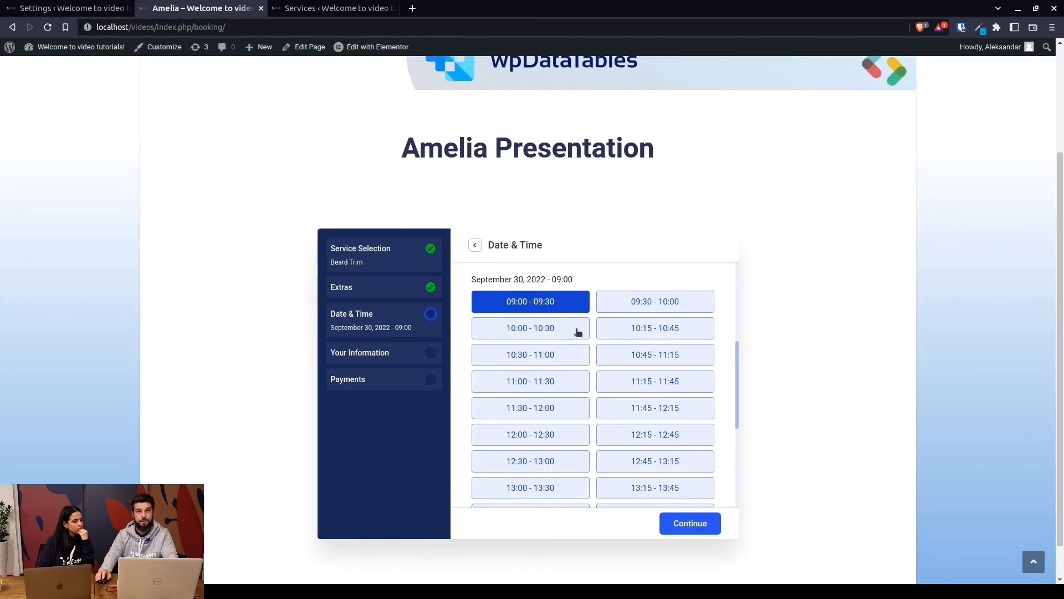
pyautogui.moveTo(526, 332)
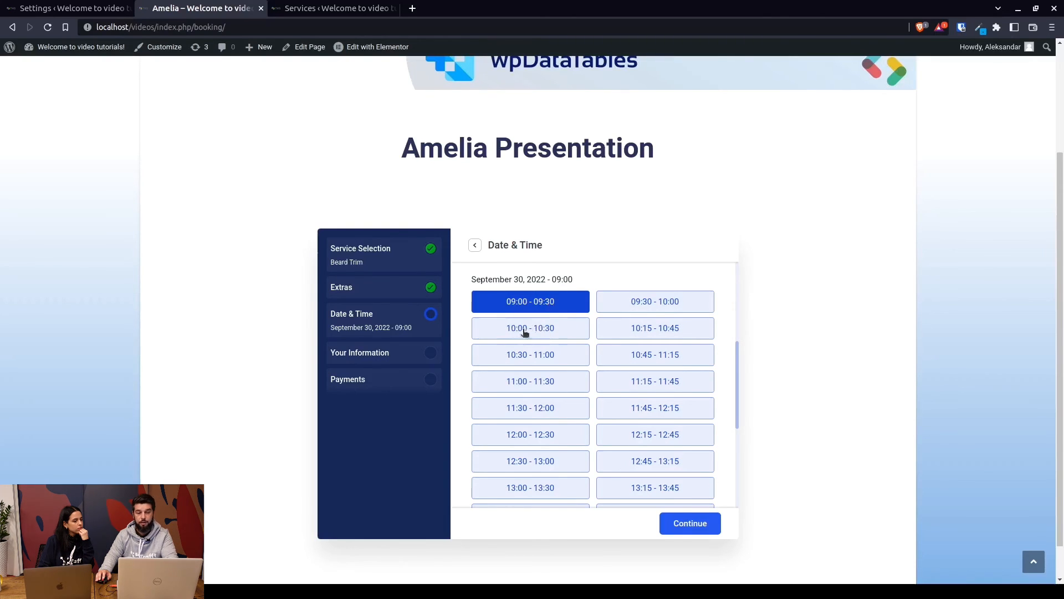
pyautogui.moveTo(680, 329)
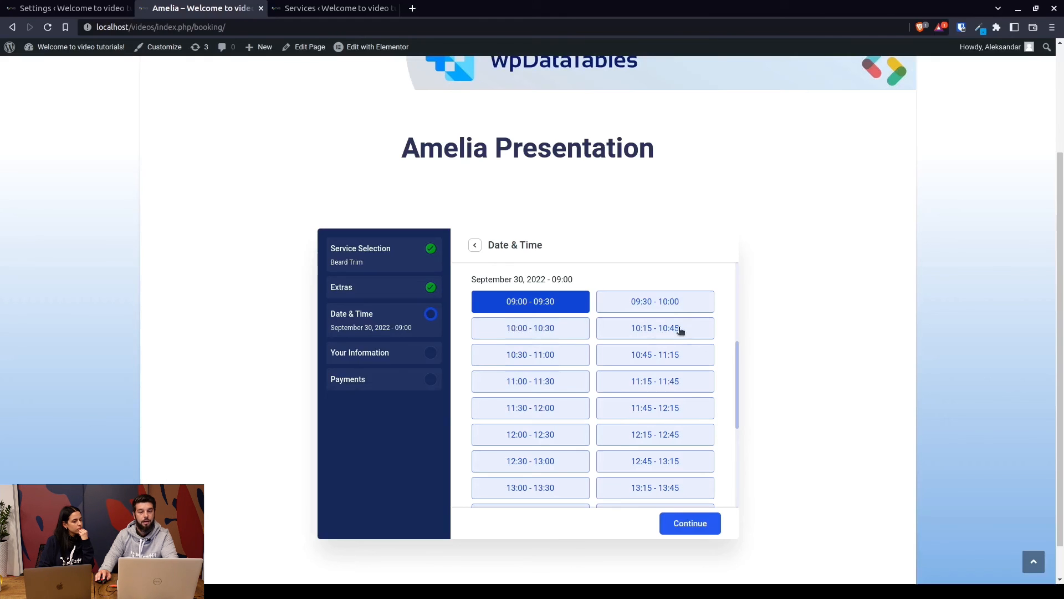
pyautogui.click(654, 301)
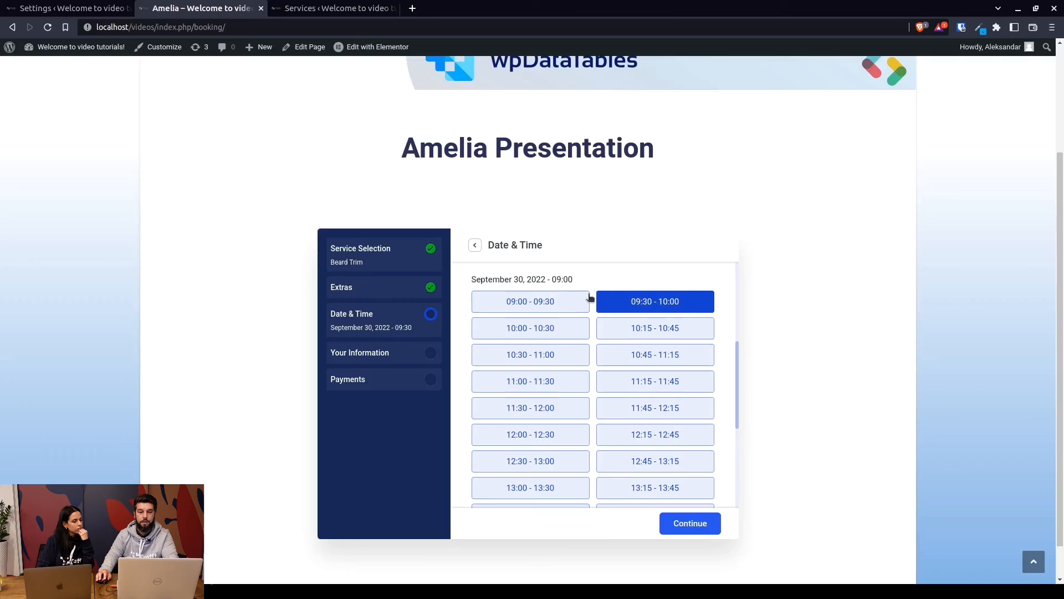
pyautogui.moveTo(580, 308)
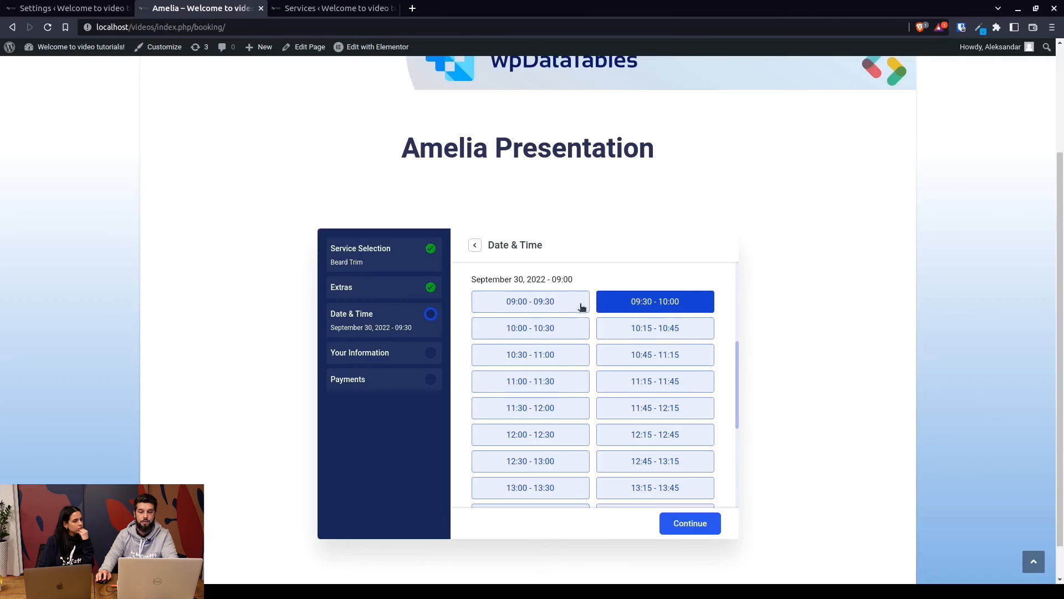